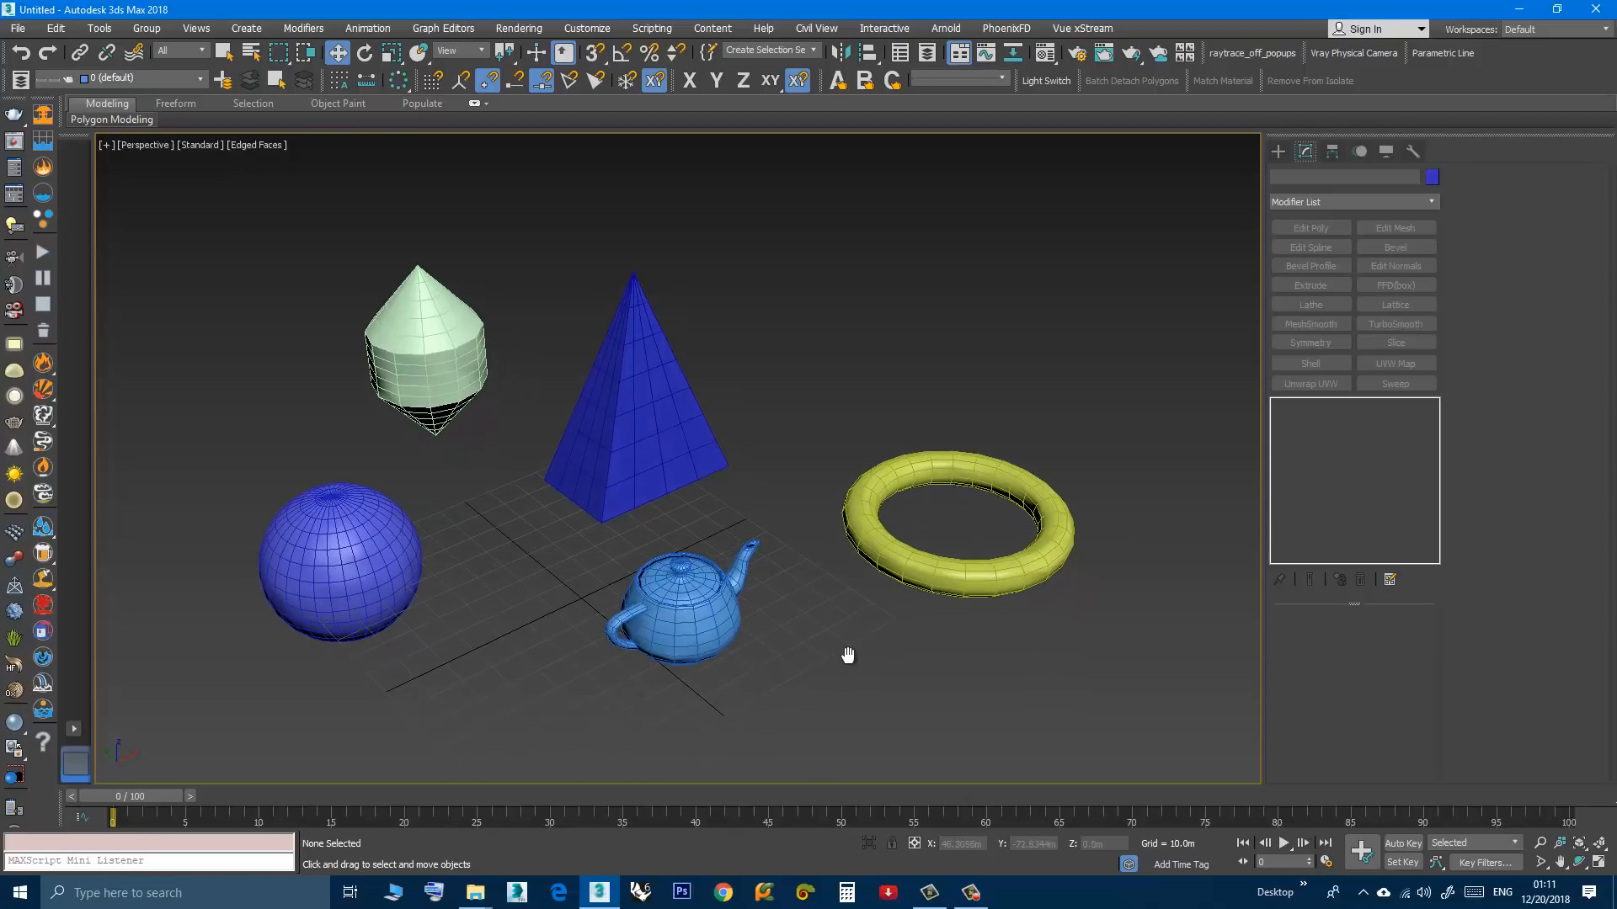
# - Look around the scene and select the teapot
pyautogui.moveTo(847, 653); pyautogui.dragTo(864, 652)
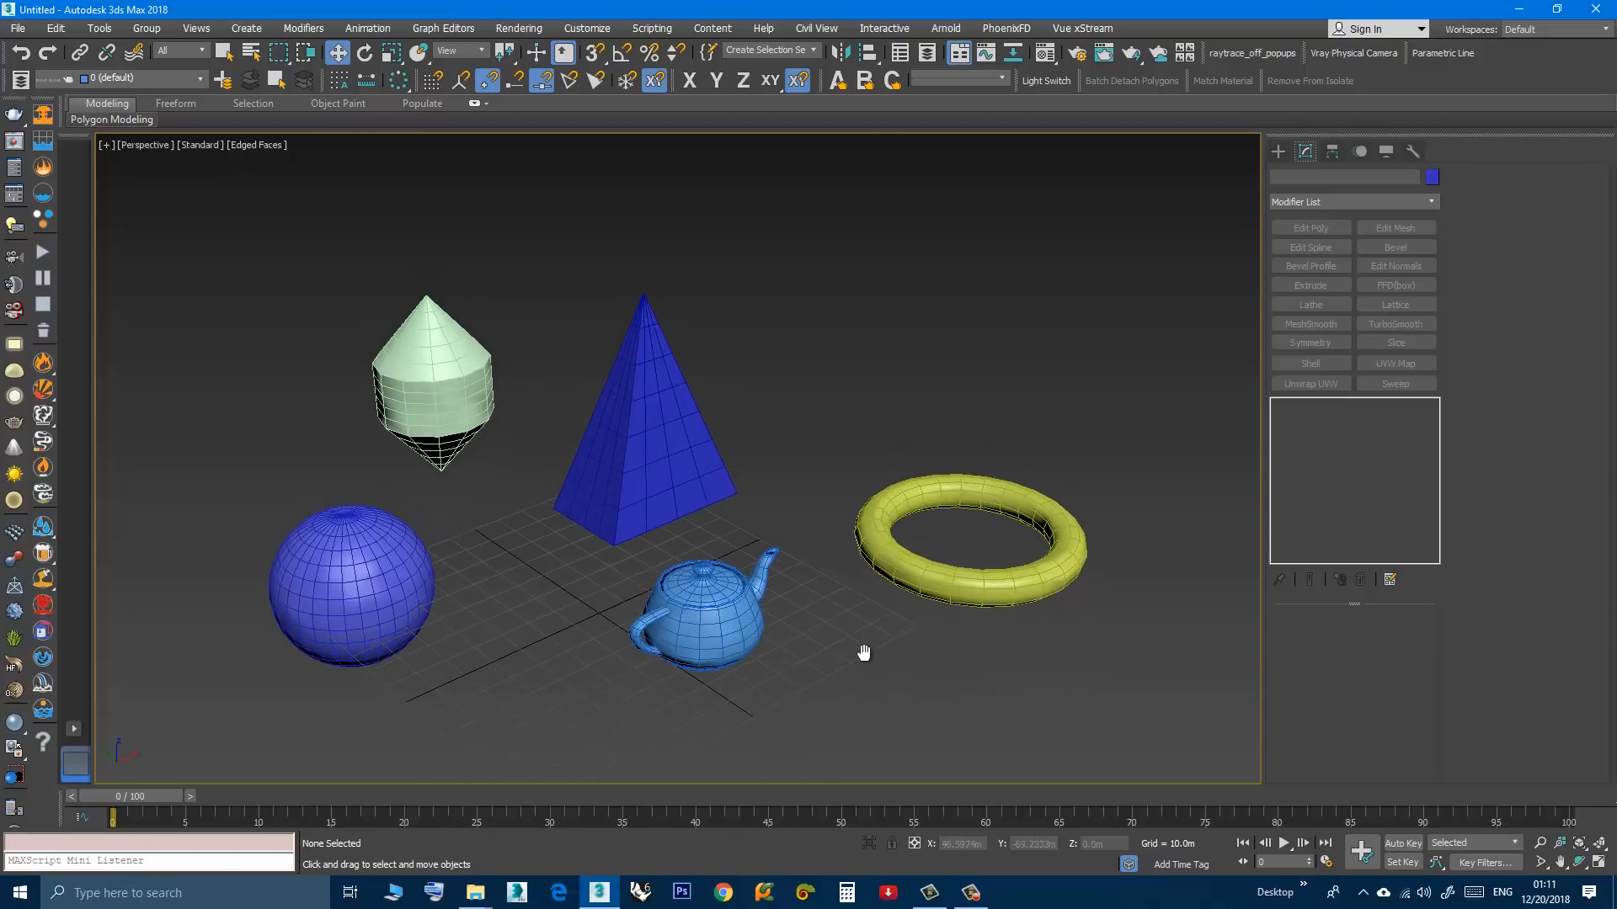
pyautogui.moveTo(864, 652); pyautogui.dragTo(869, 660)
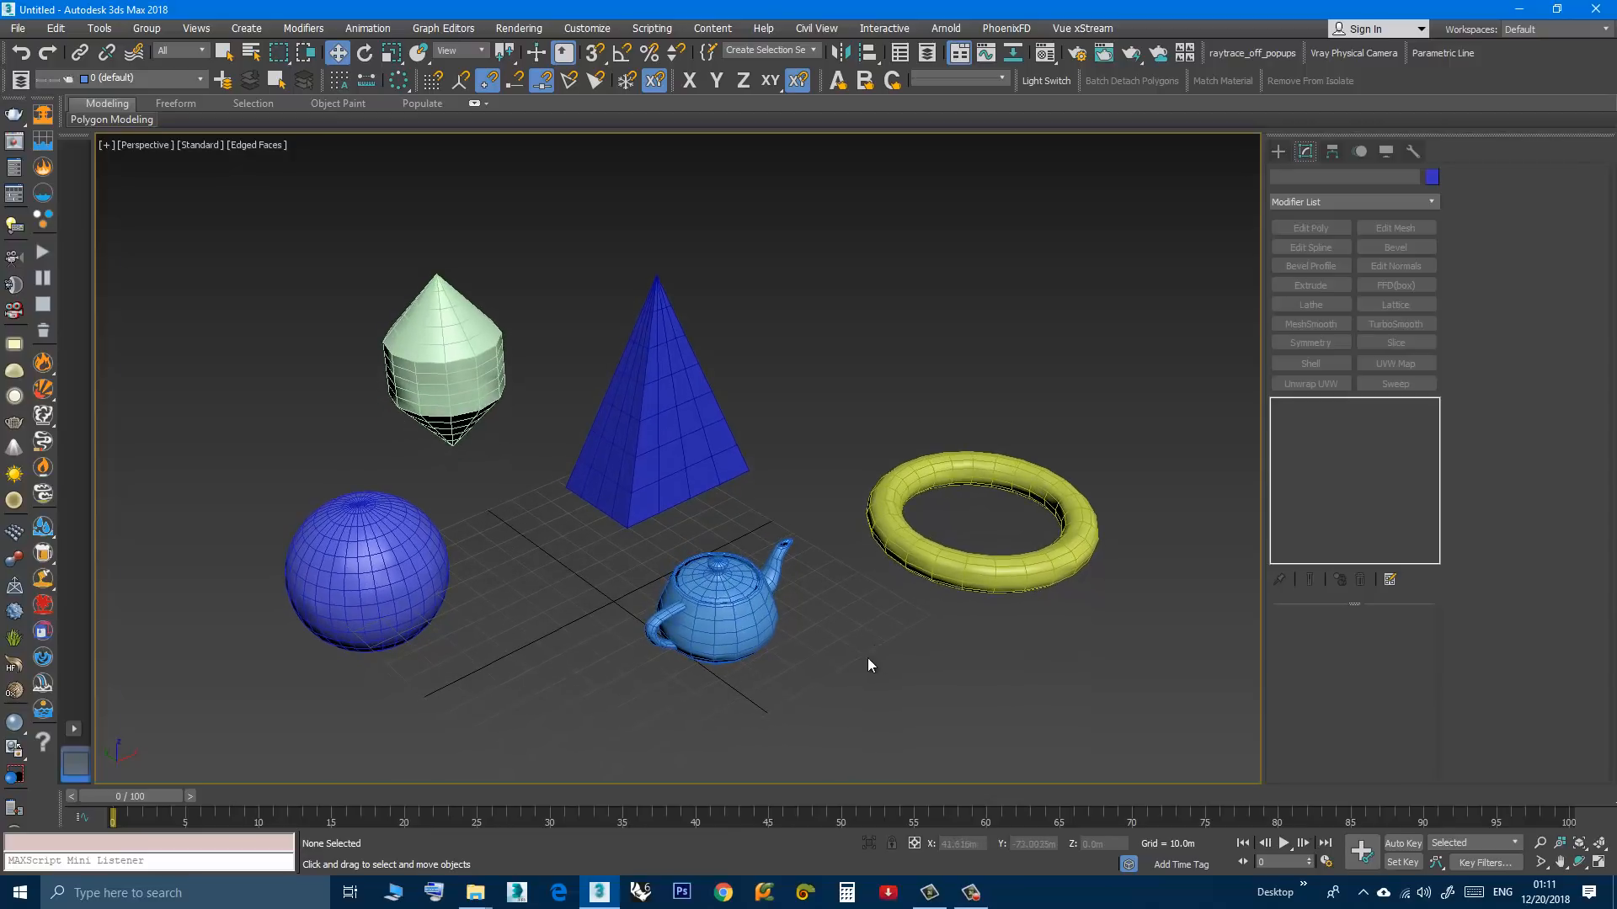
pyautogui.moveTo(603, 672)
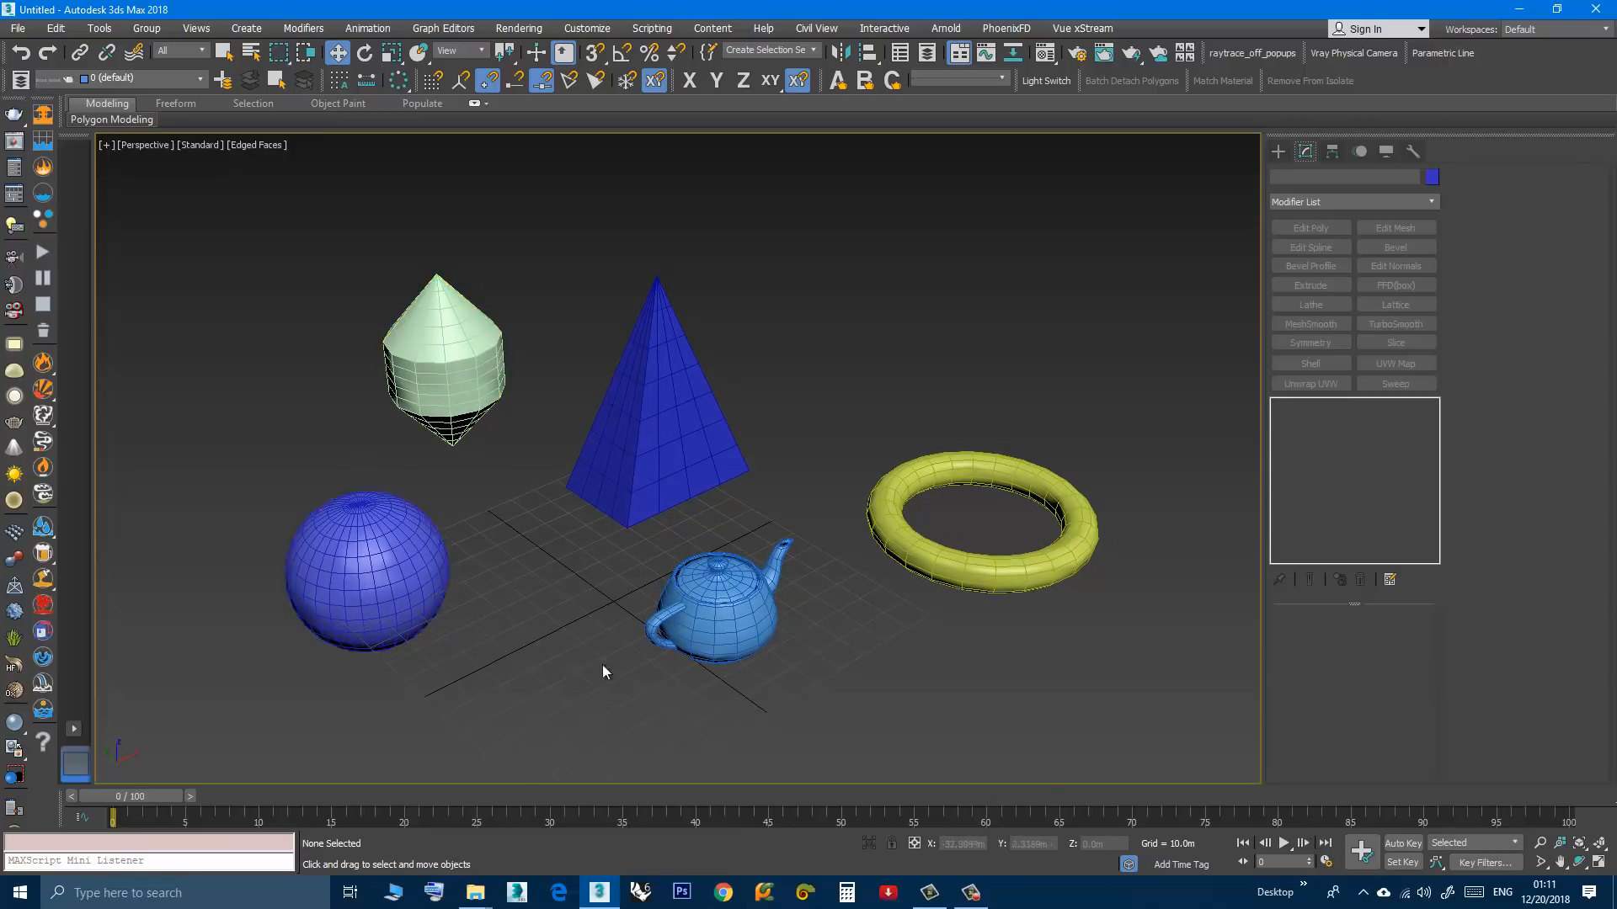
pyautogui.click(967, 566)
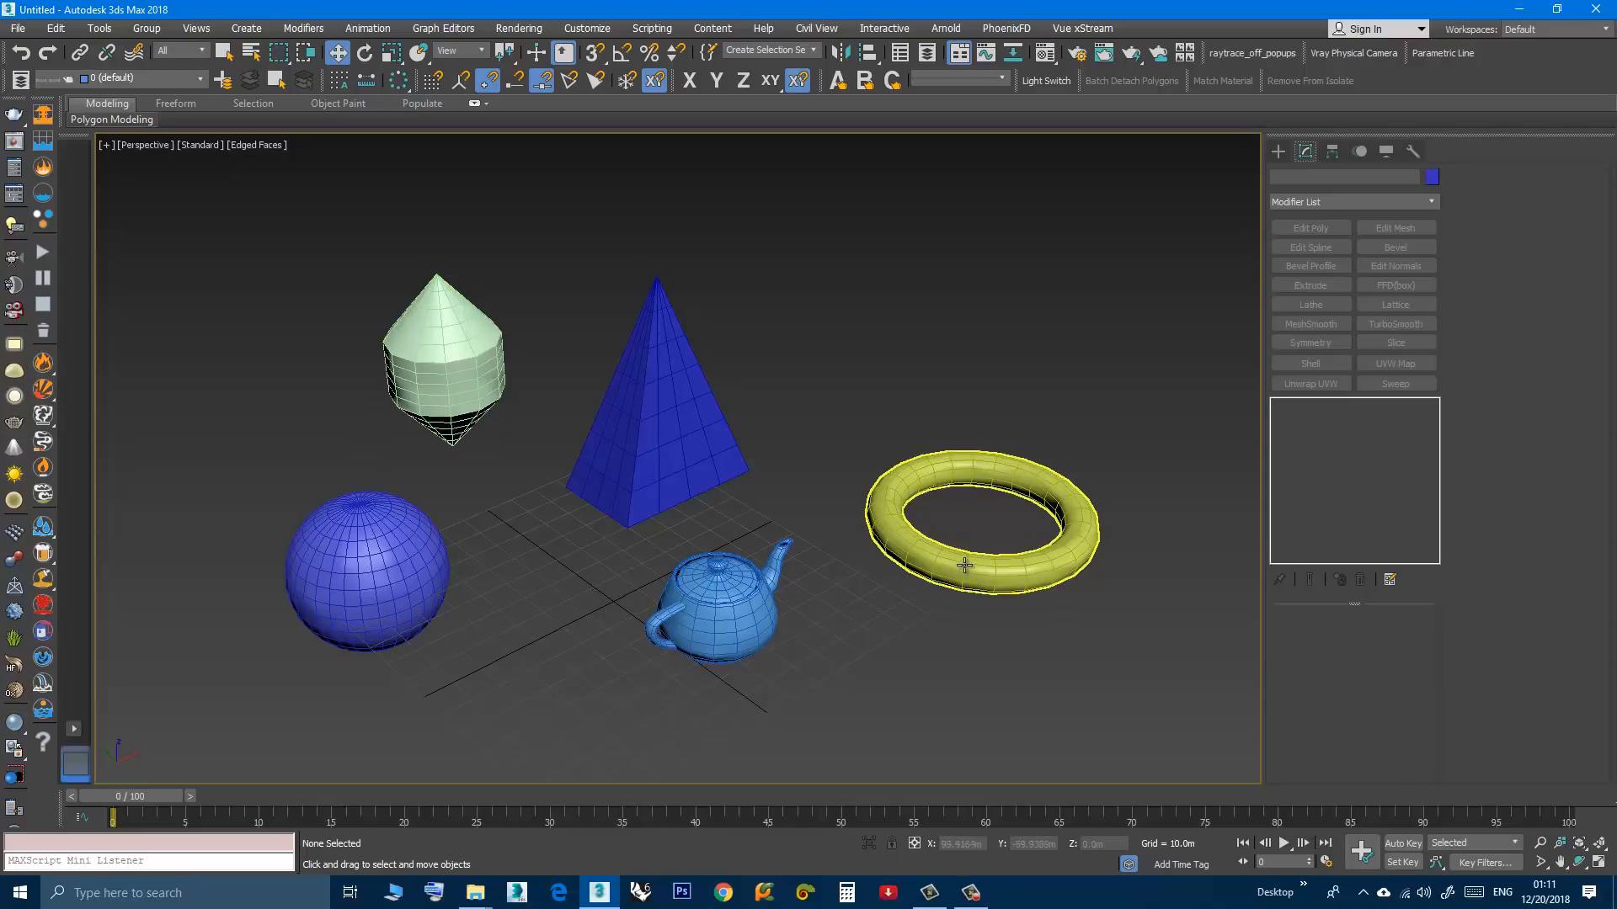
pyautogui.click(525, 637)
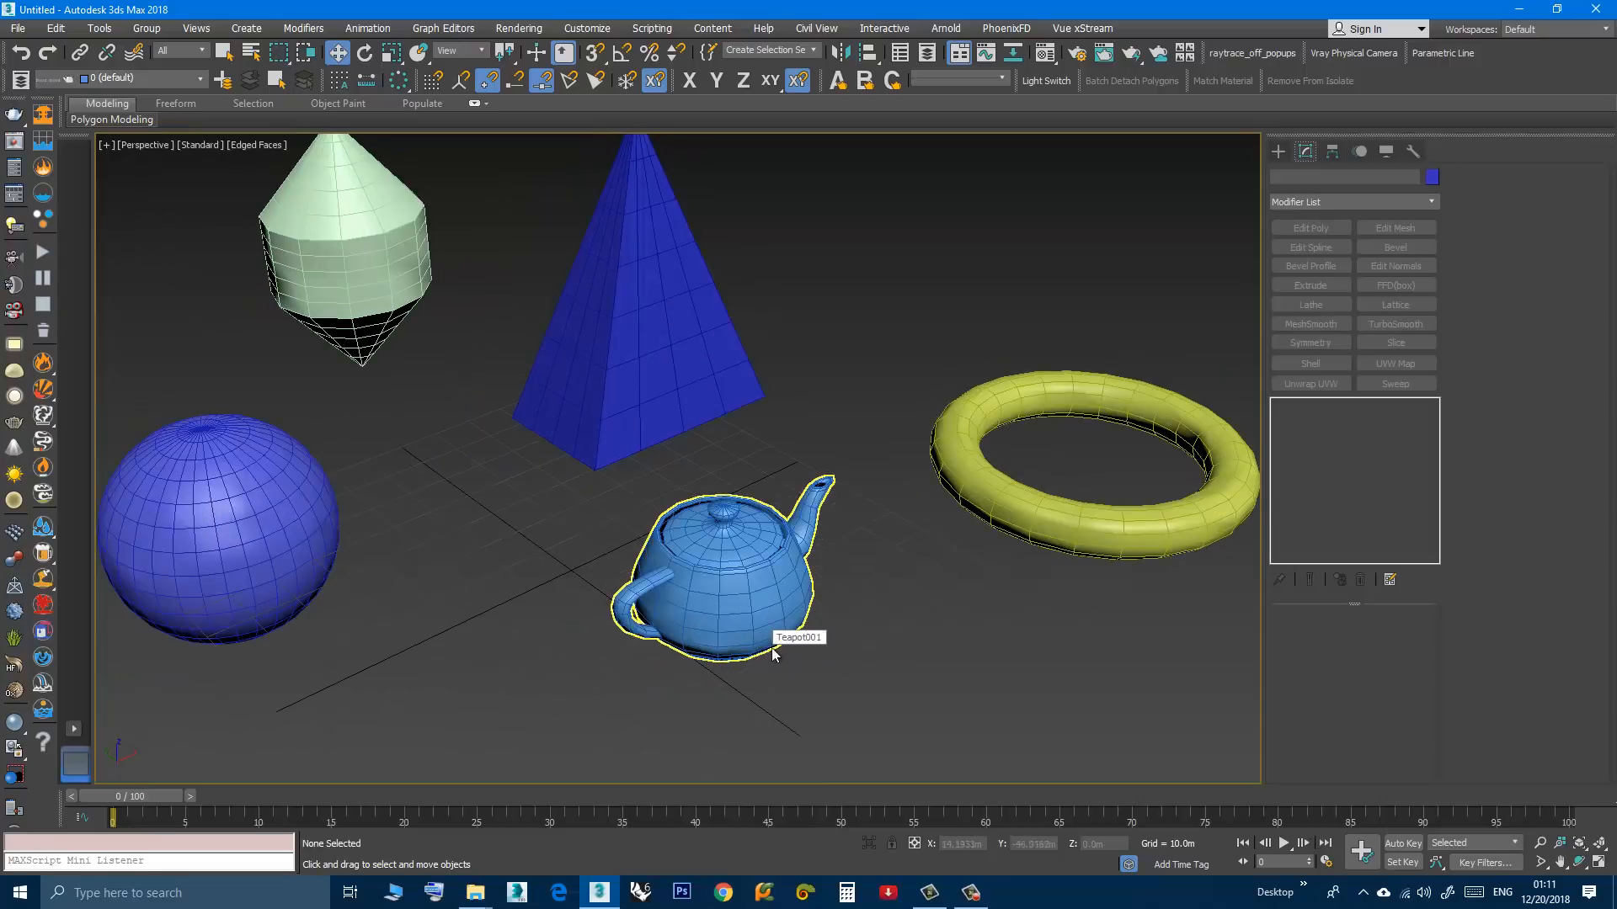
pyautogui.click(810, 663)
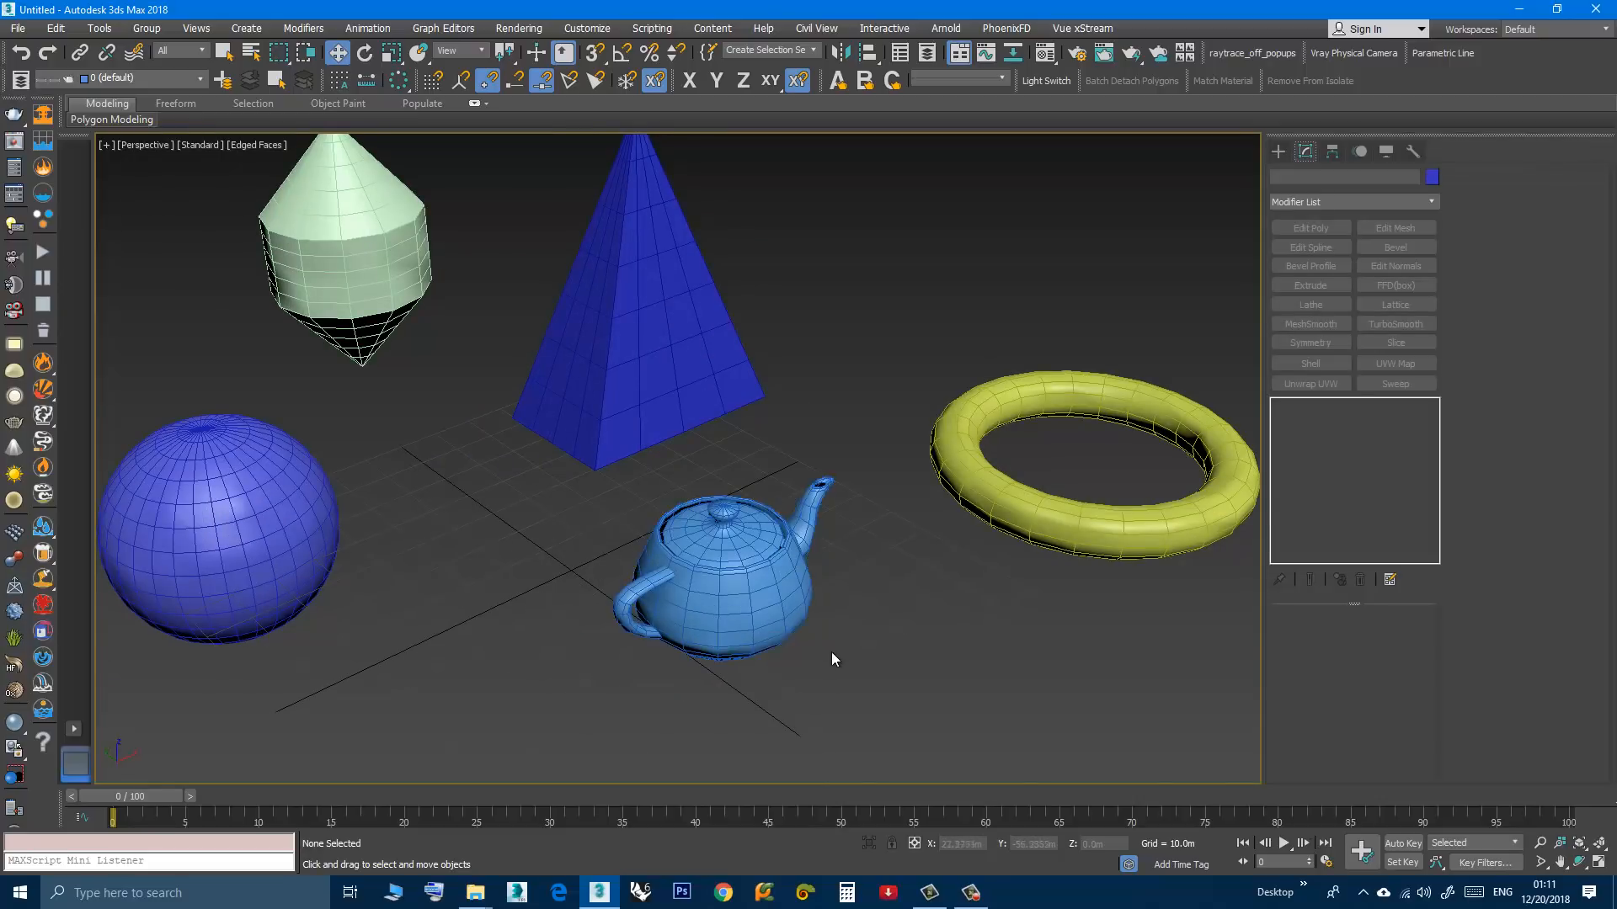
pyautogui.click(711, 577)
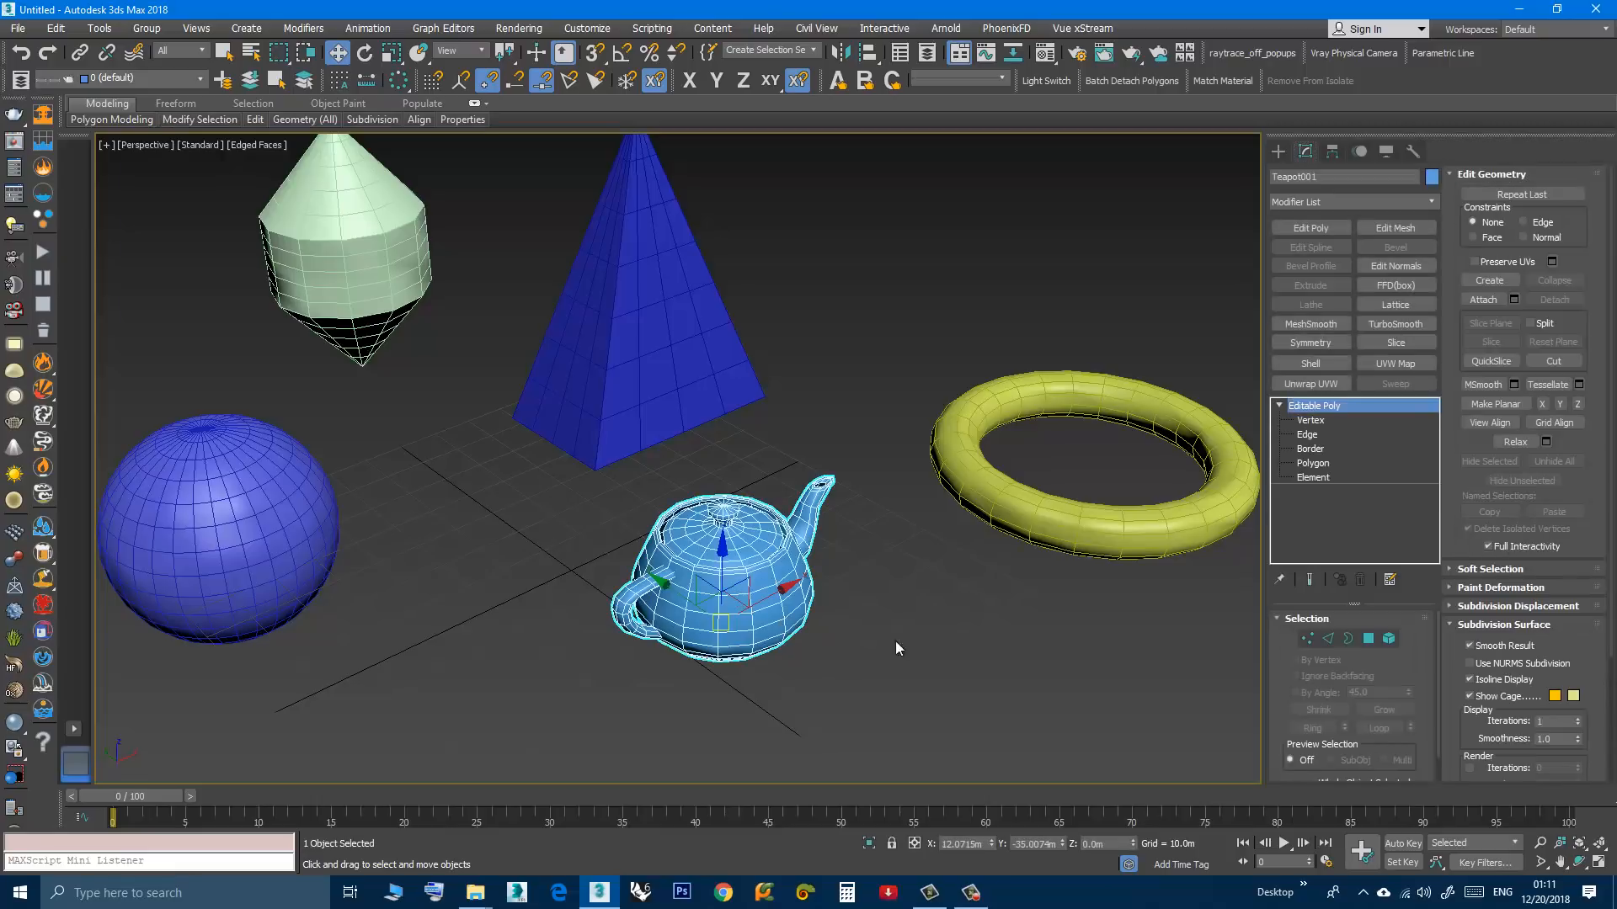
# - Switch the teapot to Polygon sub-object level and box-select all of its polygons
pyautogui.click(1312, 463)
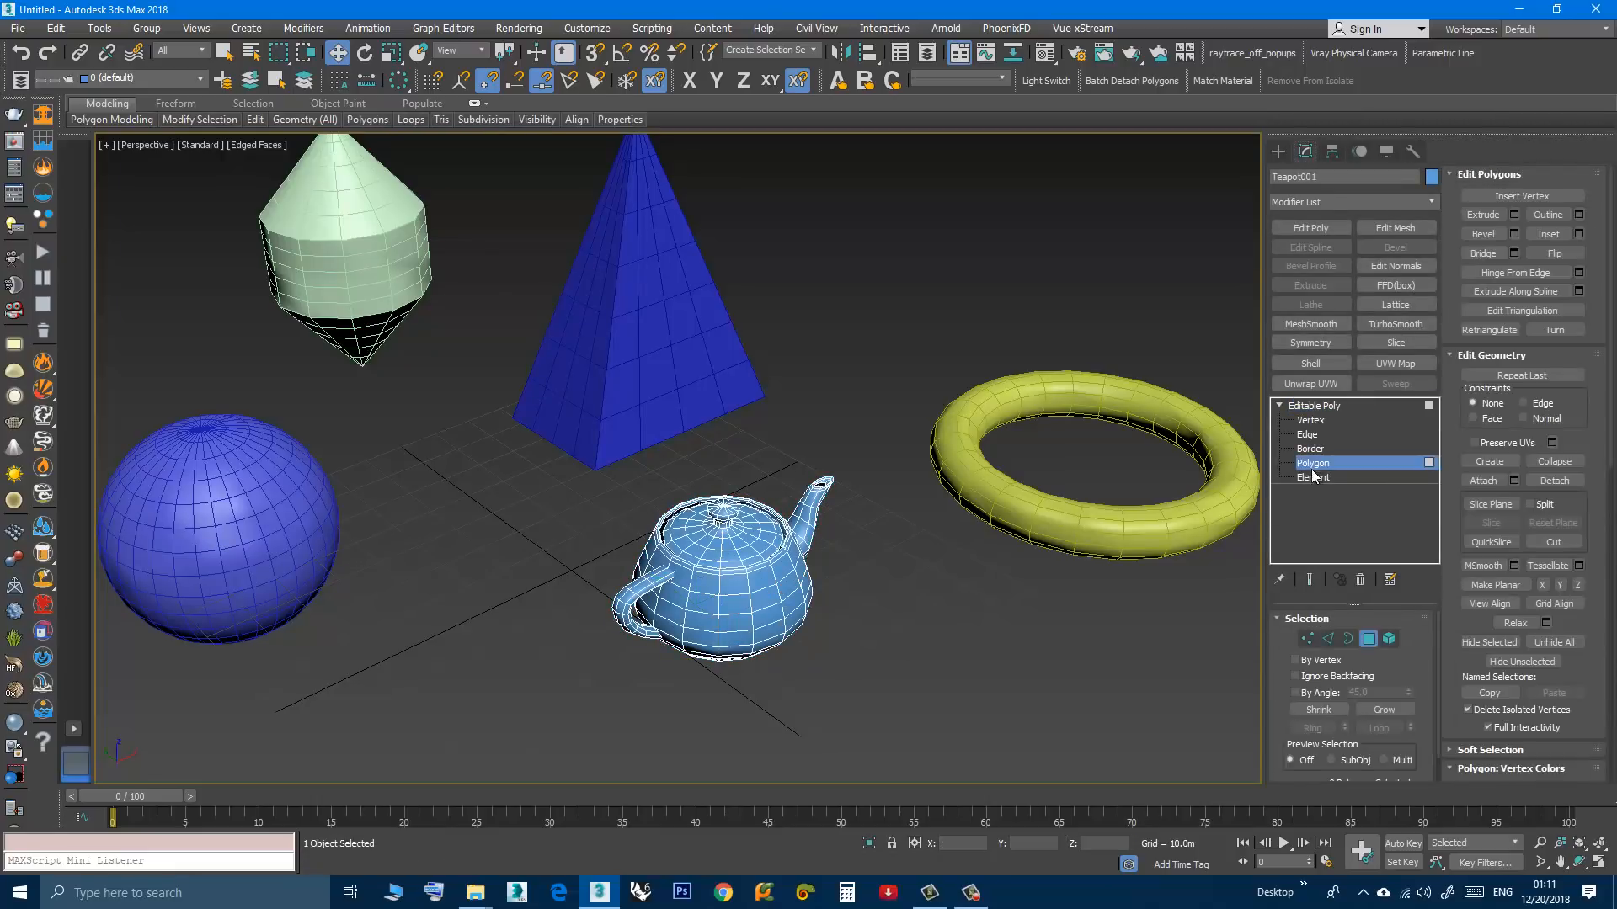
pyautogui.moveTo(577, 448); pyautogui.dragTo(906, 699)
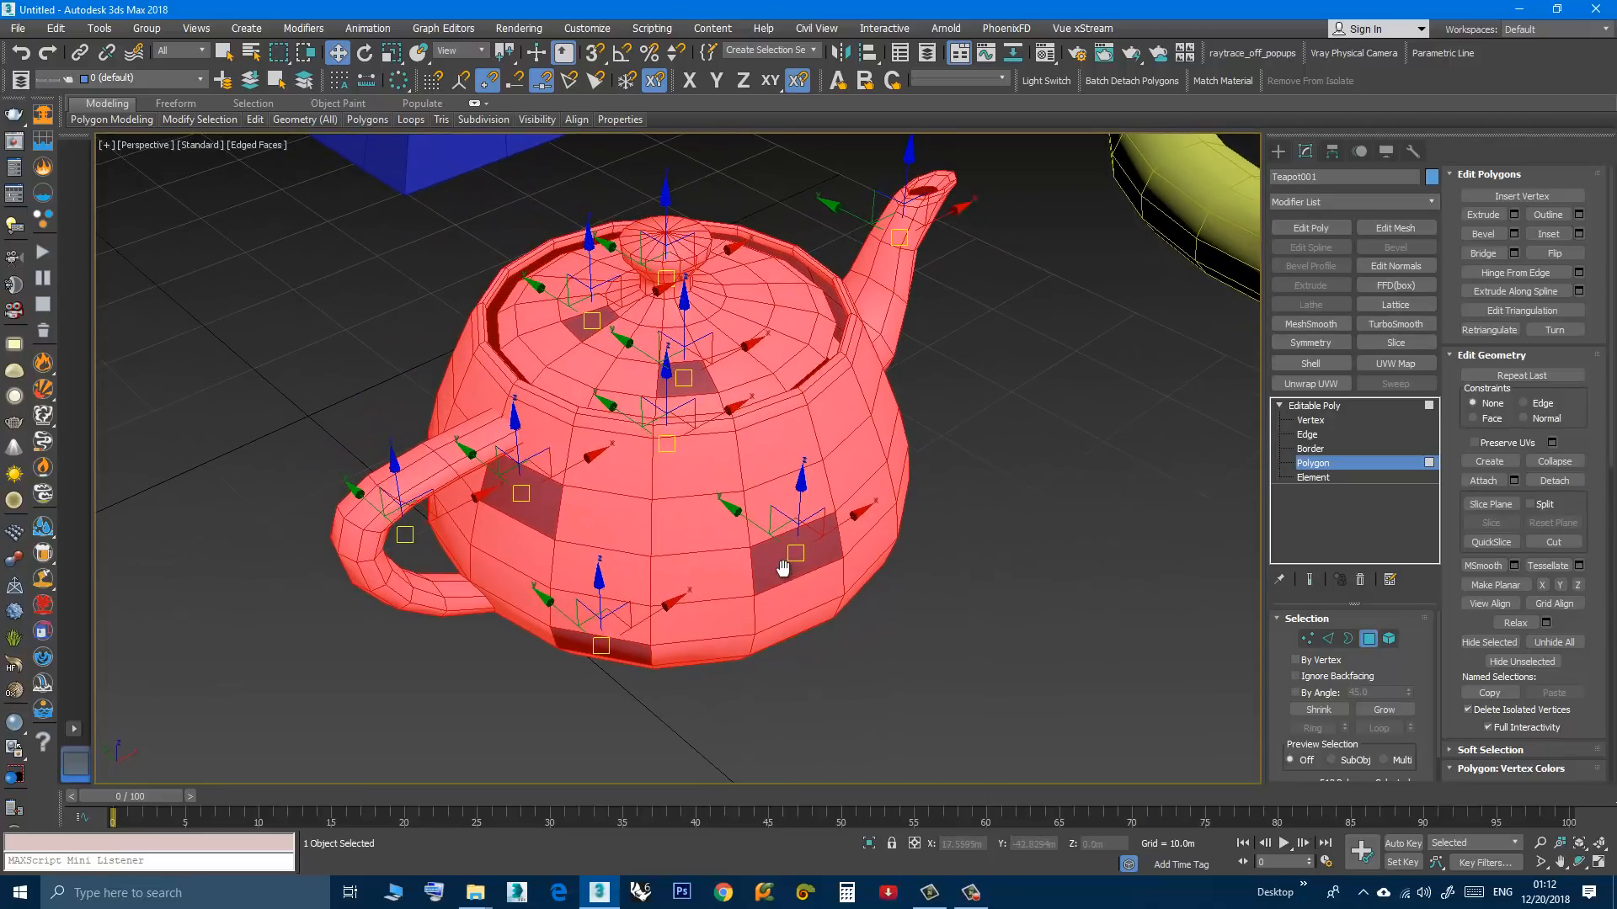
pyautogui.click(991, 544)
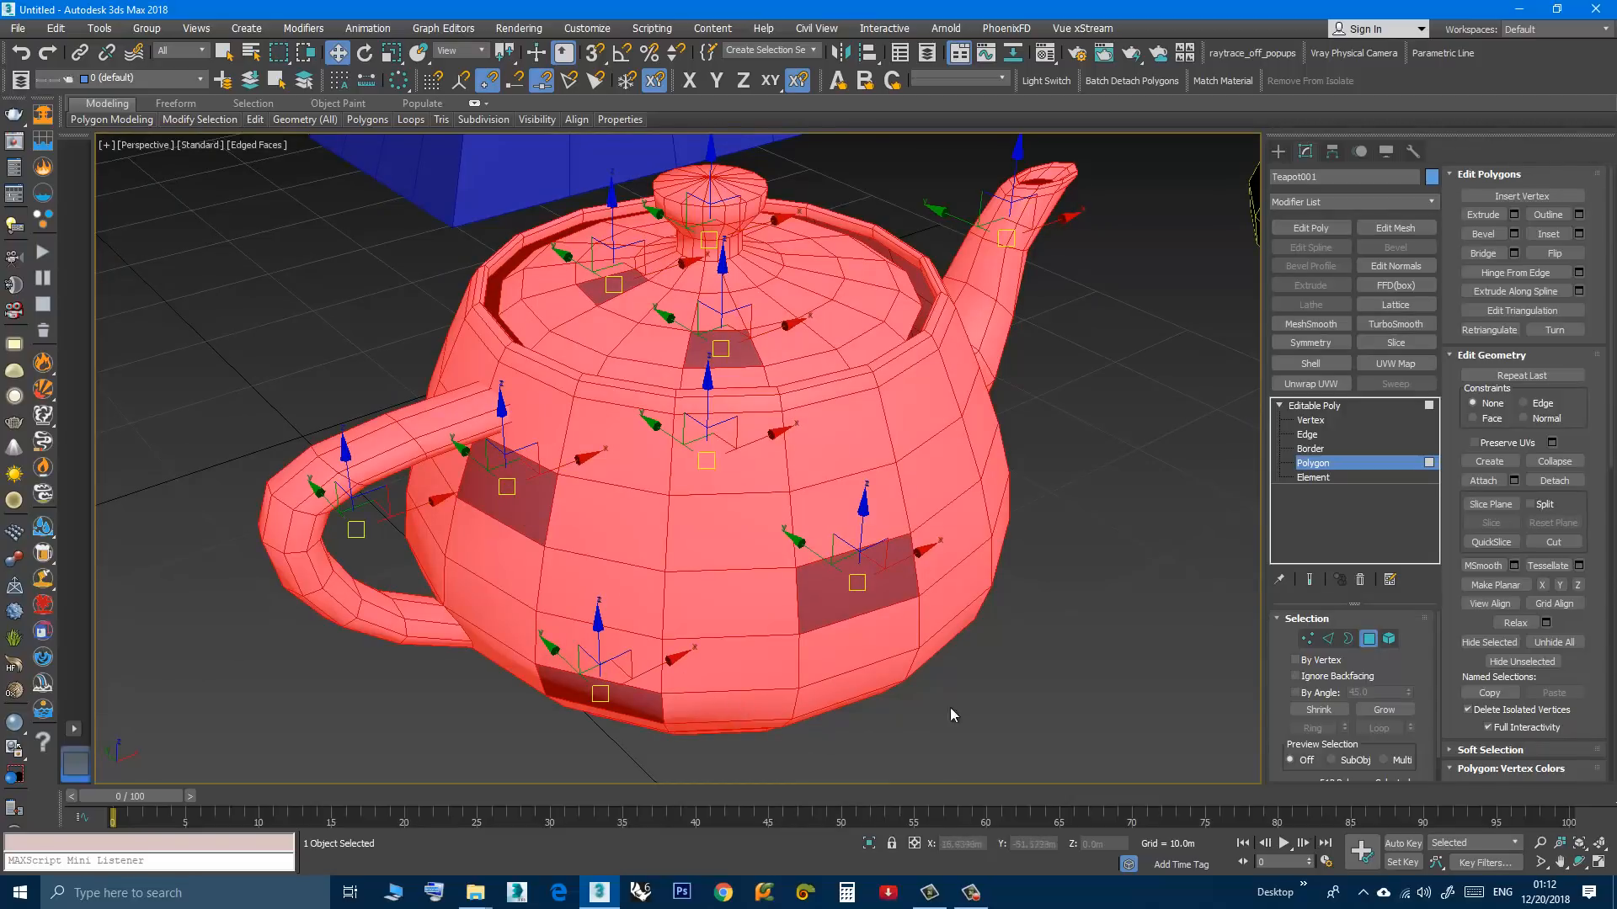
pyautogui.moveTo(922, 651)
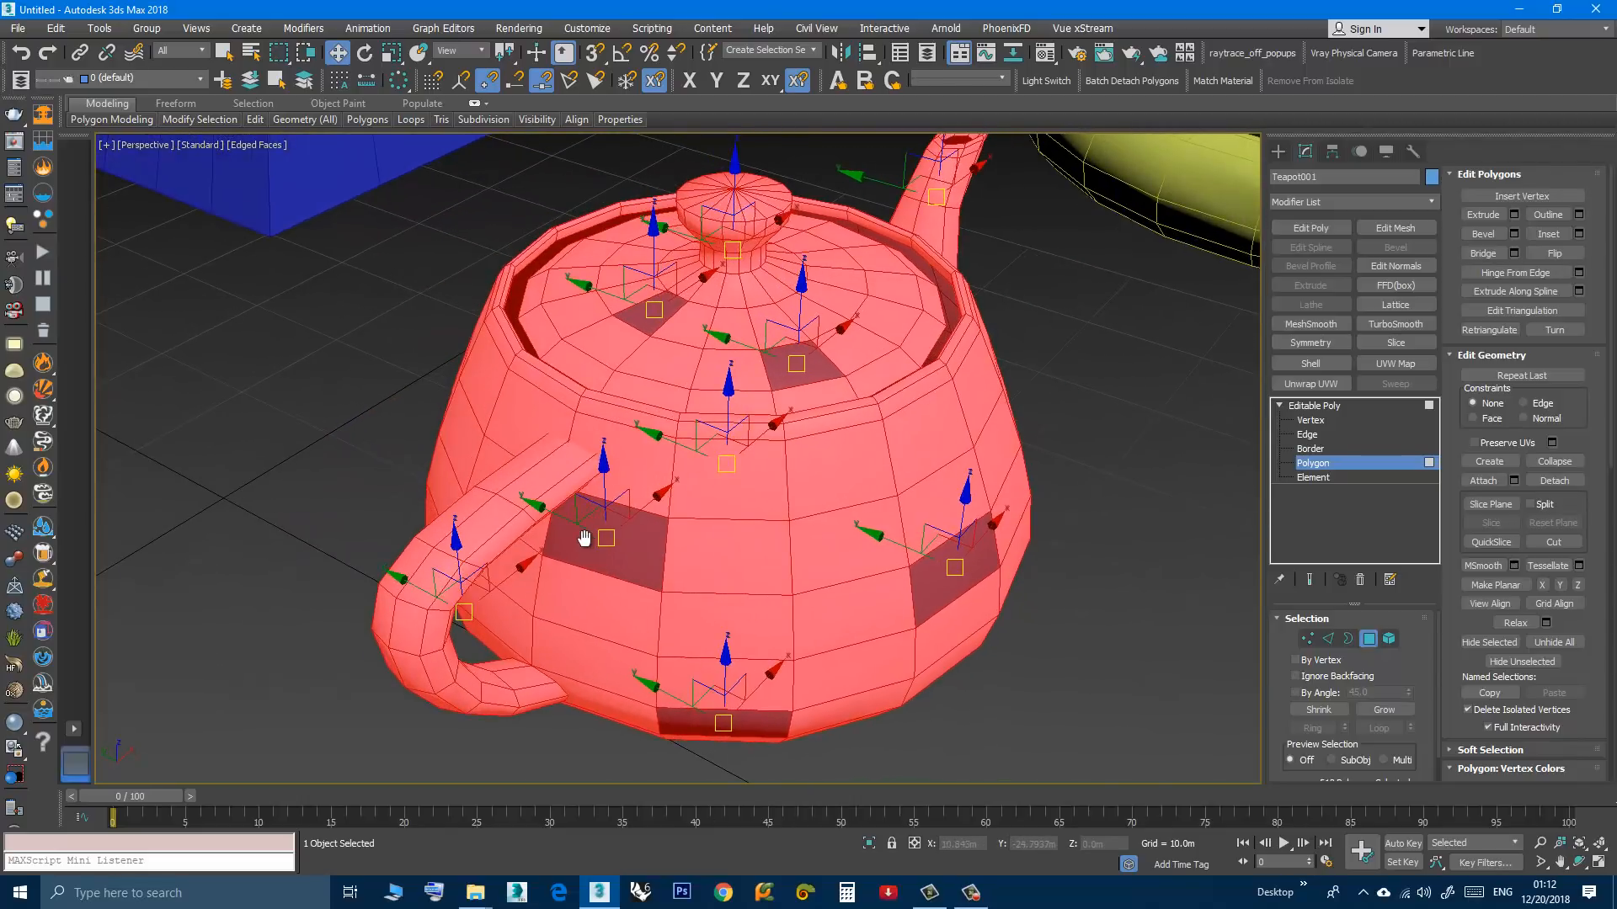
pyautogui.moveTo(584, 535); pyautogui.dragTo(697, 396)
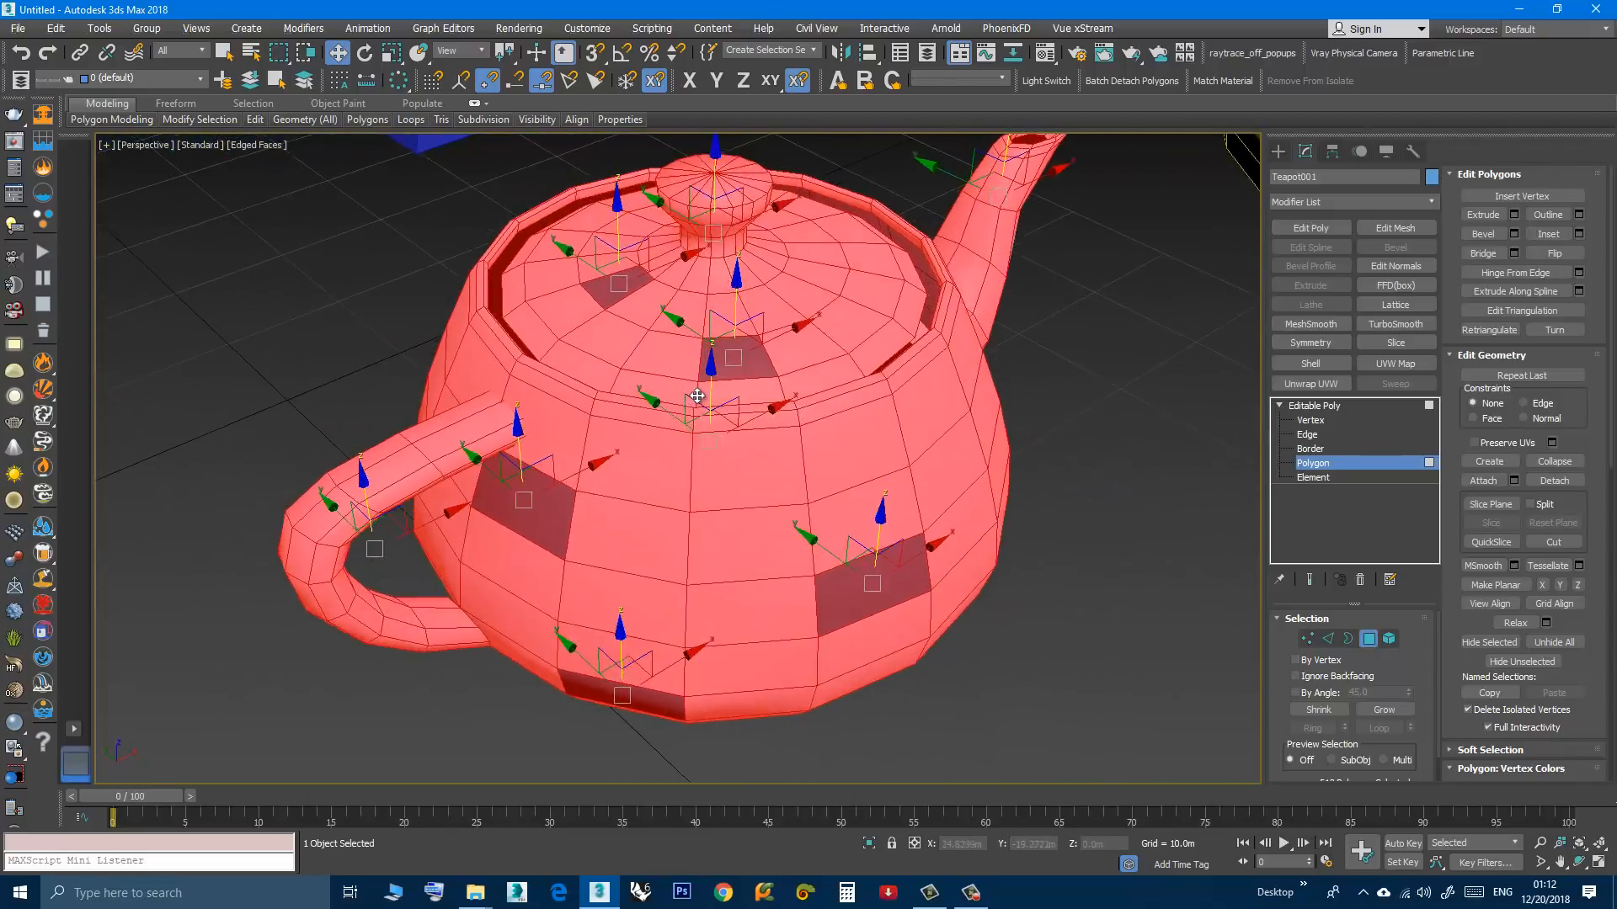
pyautogui.moveTo(701, 413); pyautogui.dragTo(640, 536)
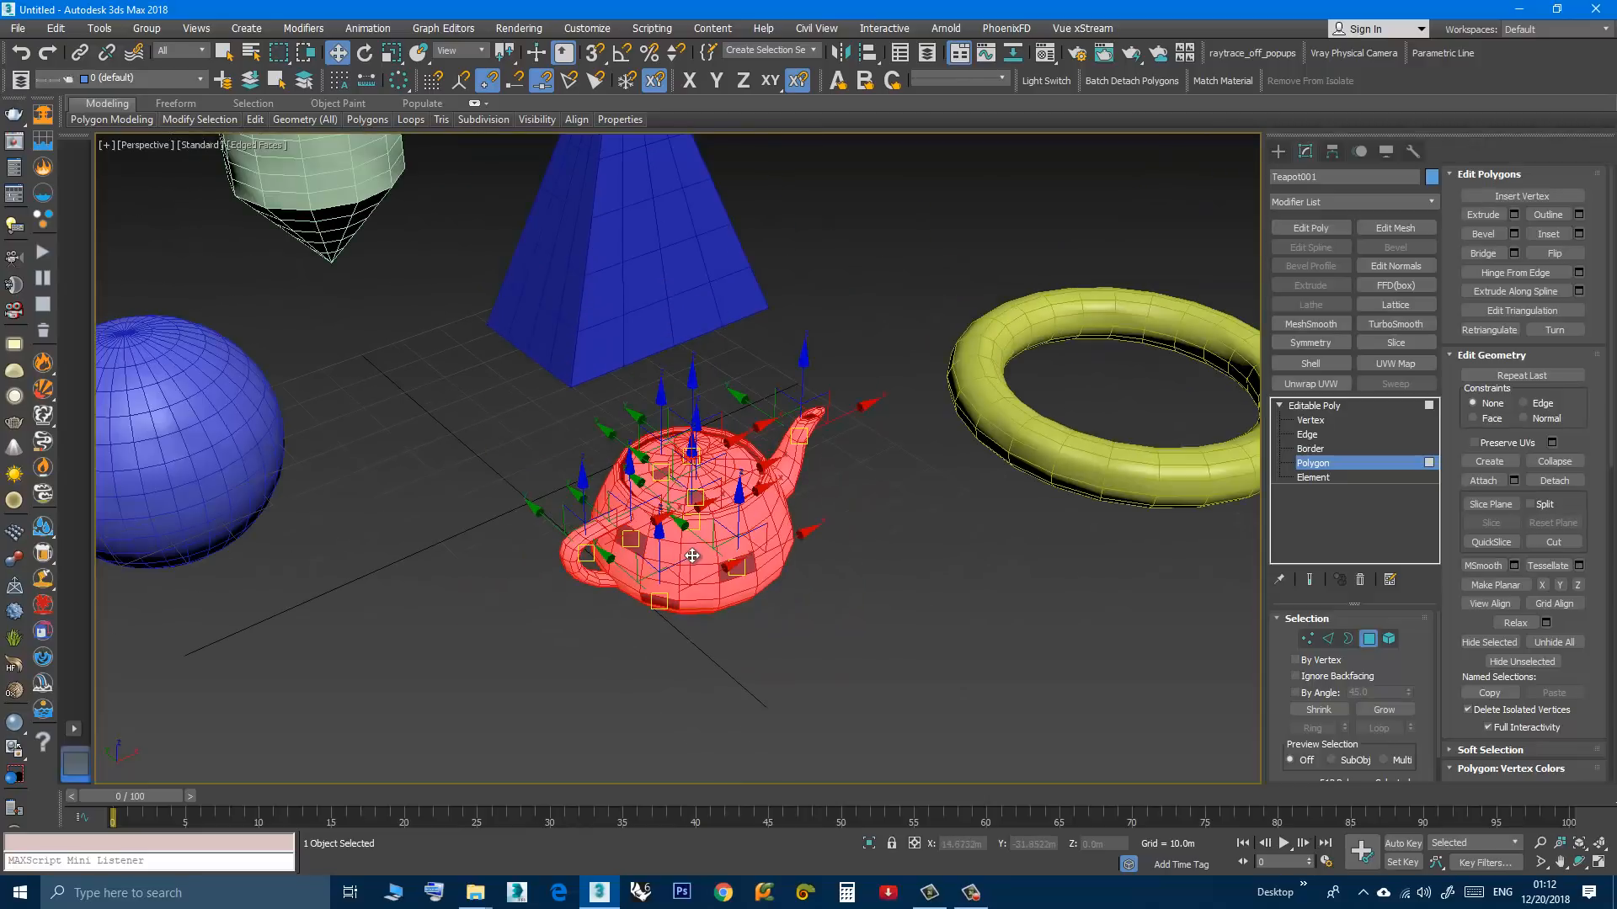
pyautogui.moveTo(691, 557); pyautogui.dragTo(722, 535)
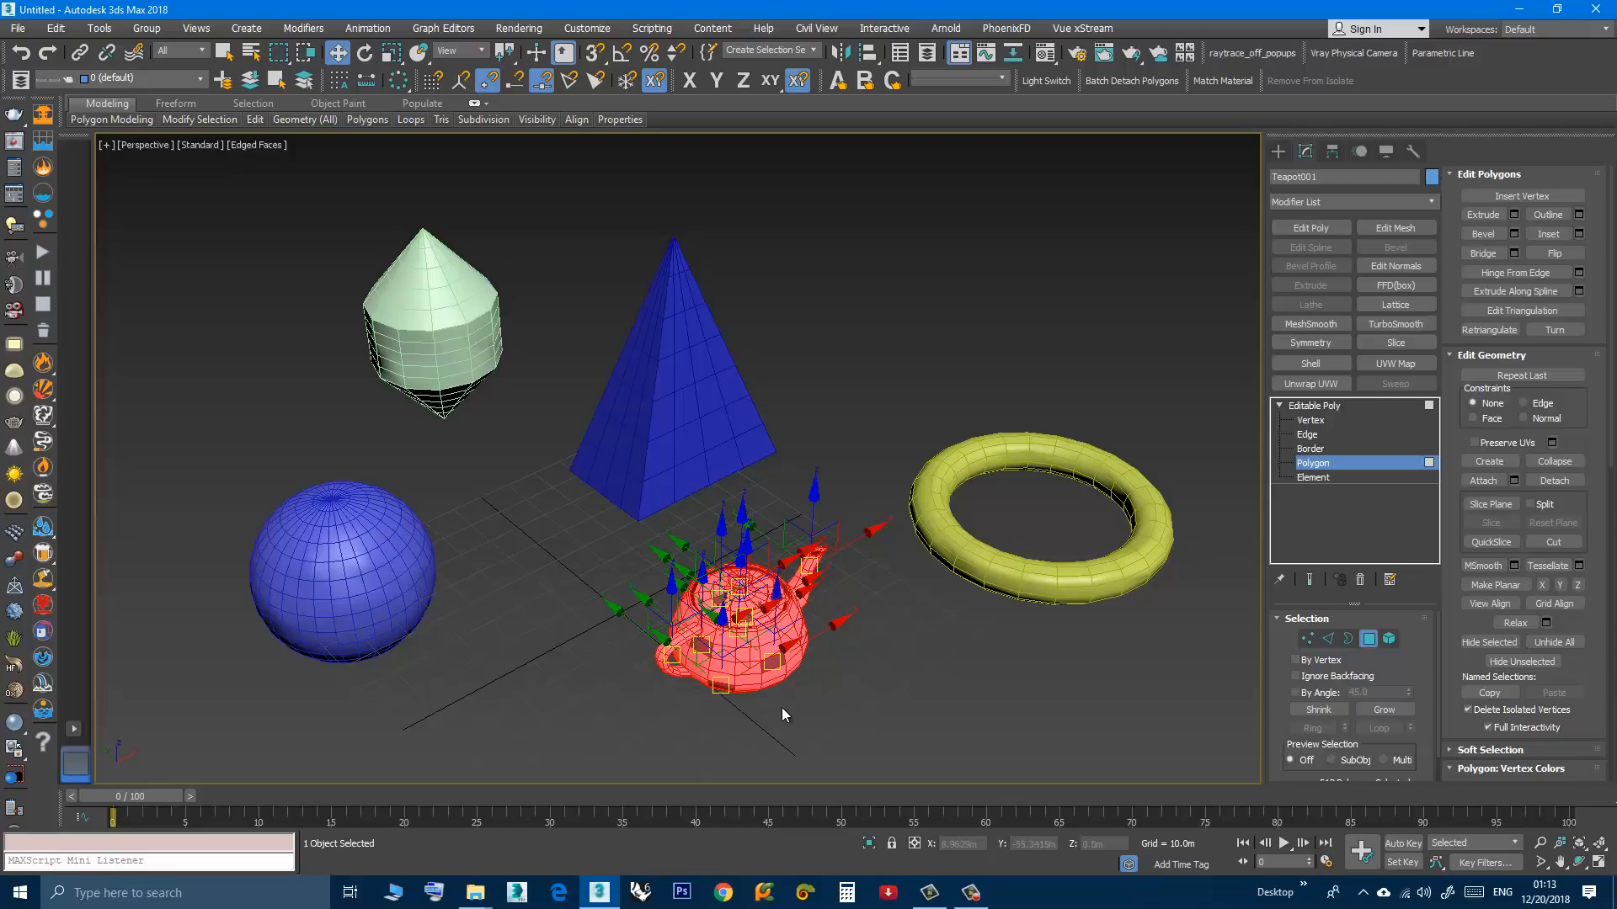
pyautogui.moveTo(825, 709)
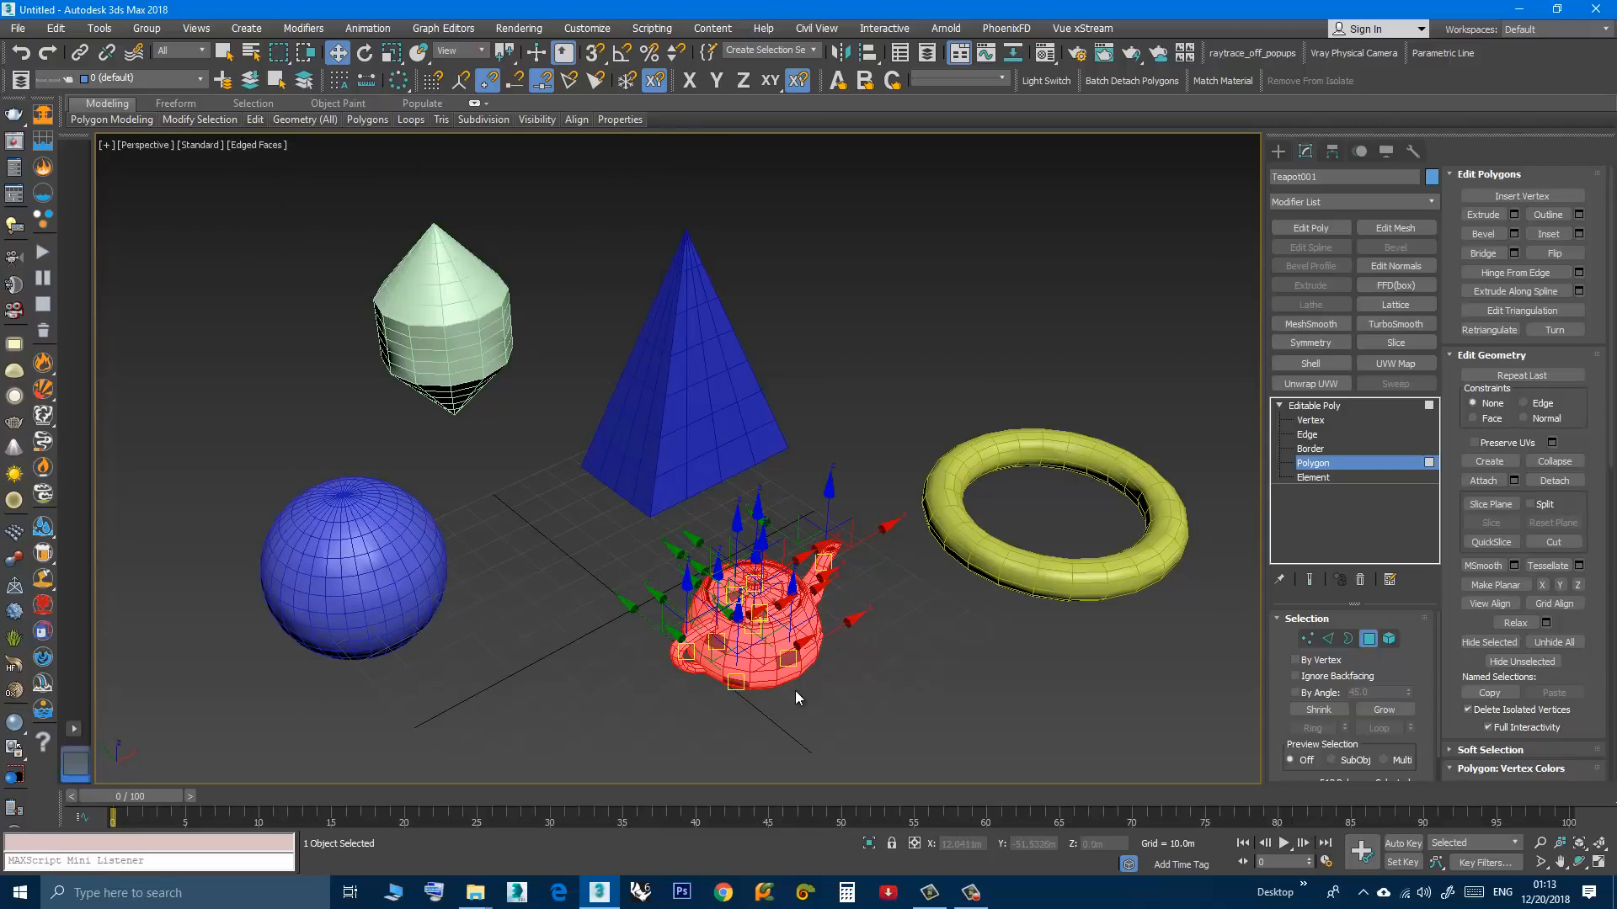
pyautogui.moveTo(594, 606)
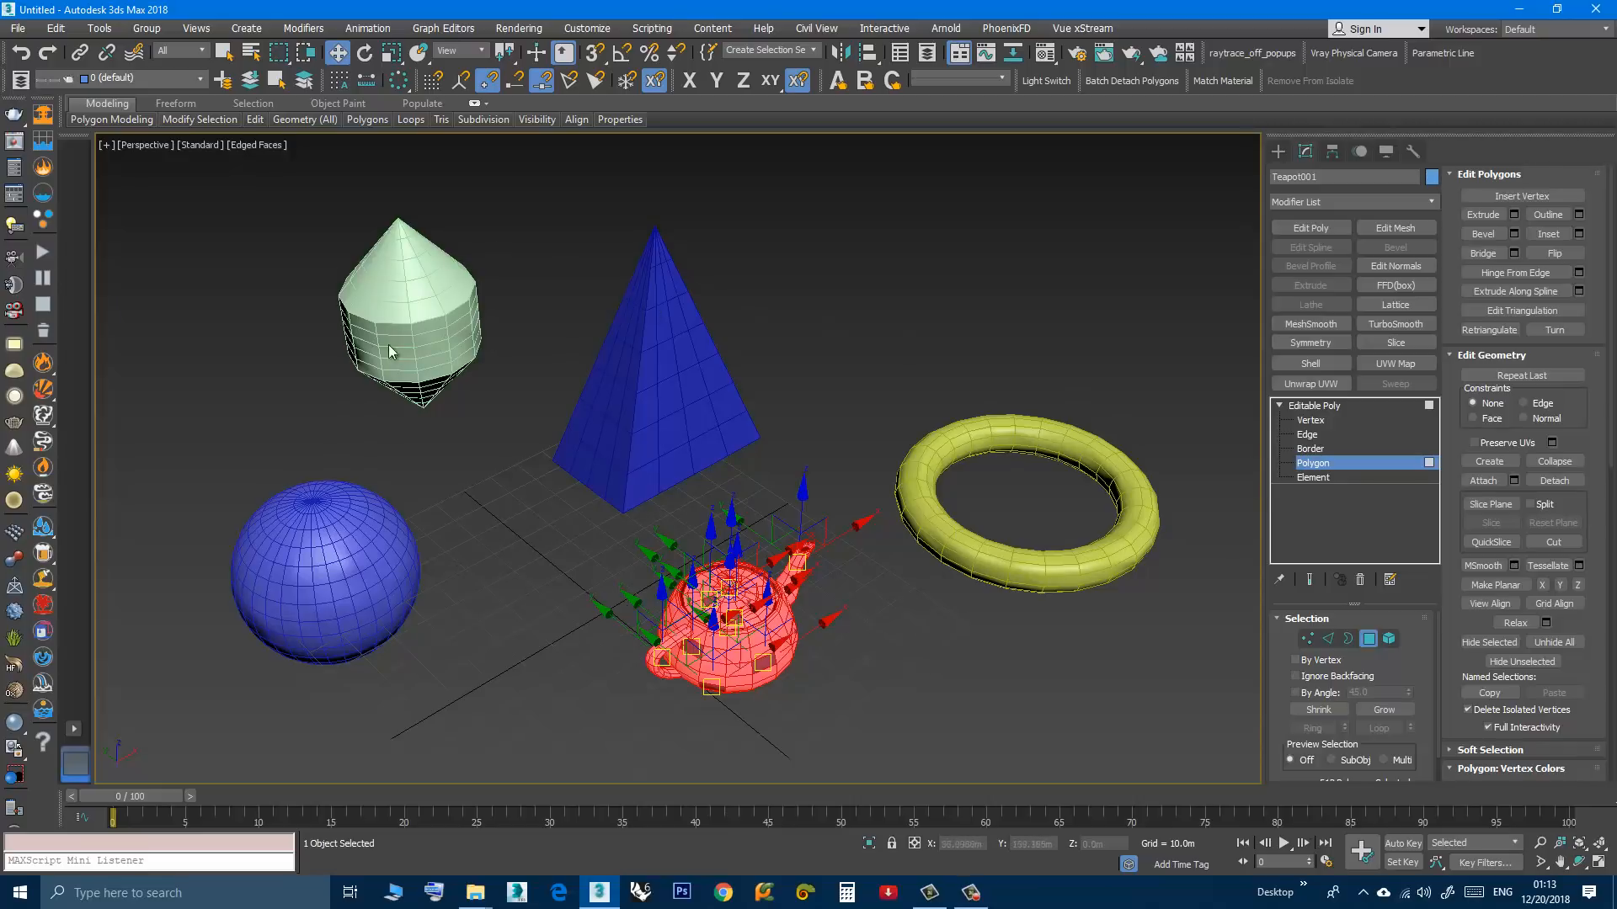
pyautogui.moveTo(940, 549)
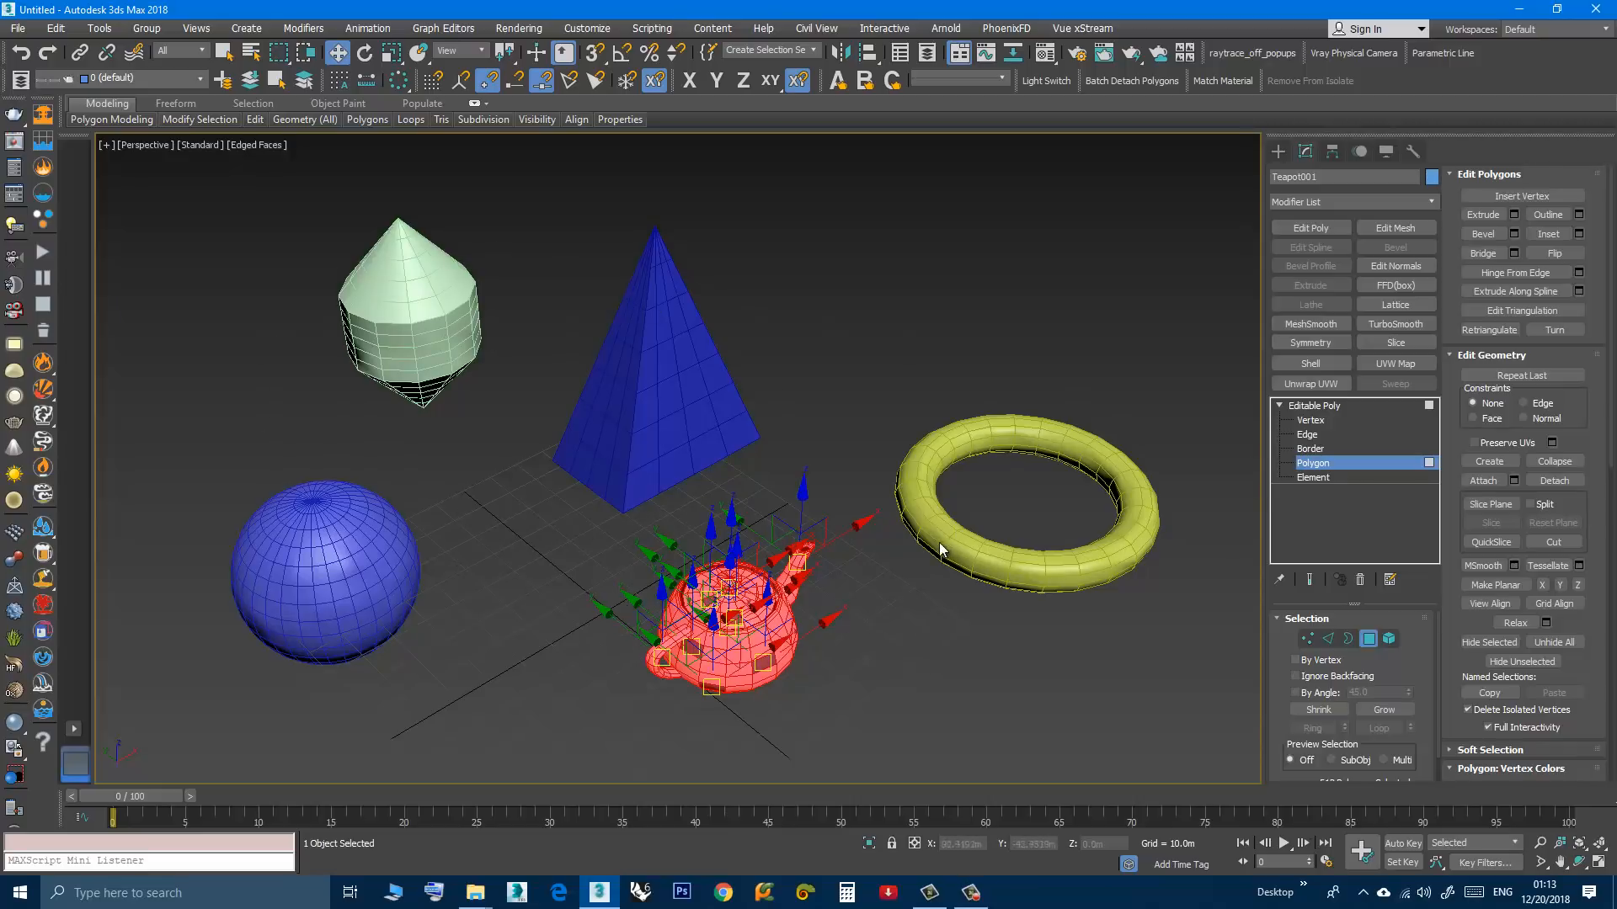
pyautogui.moveTo(1310, 413)
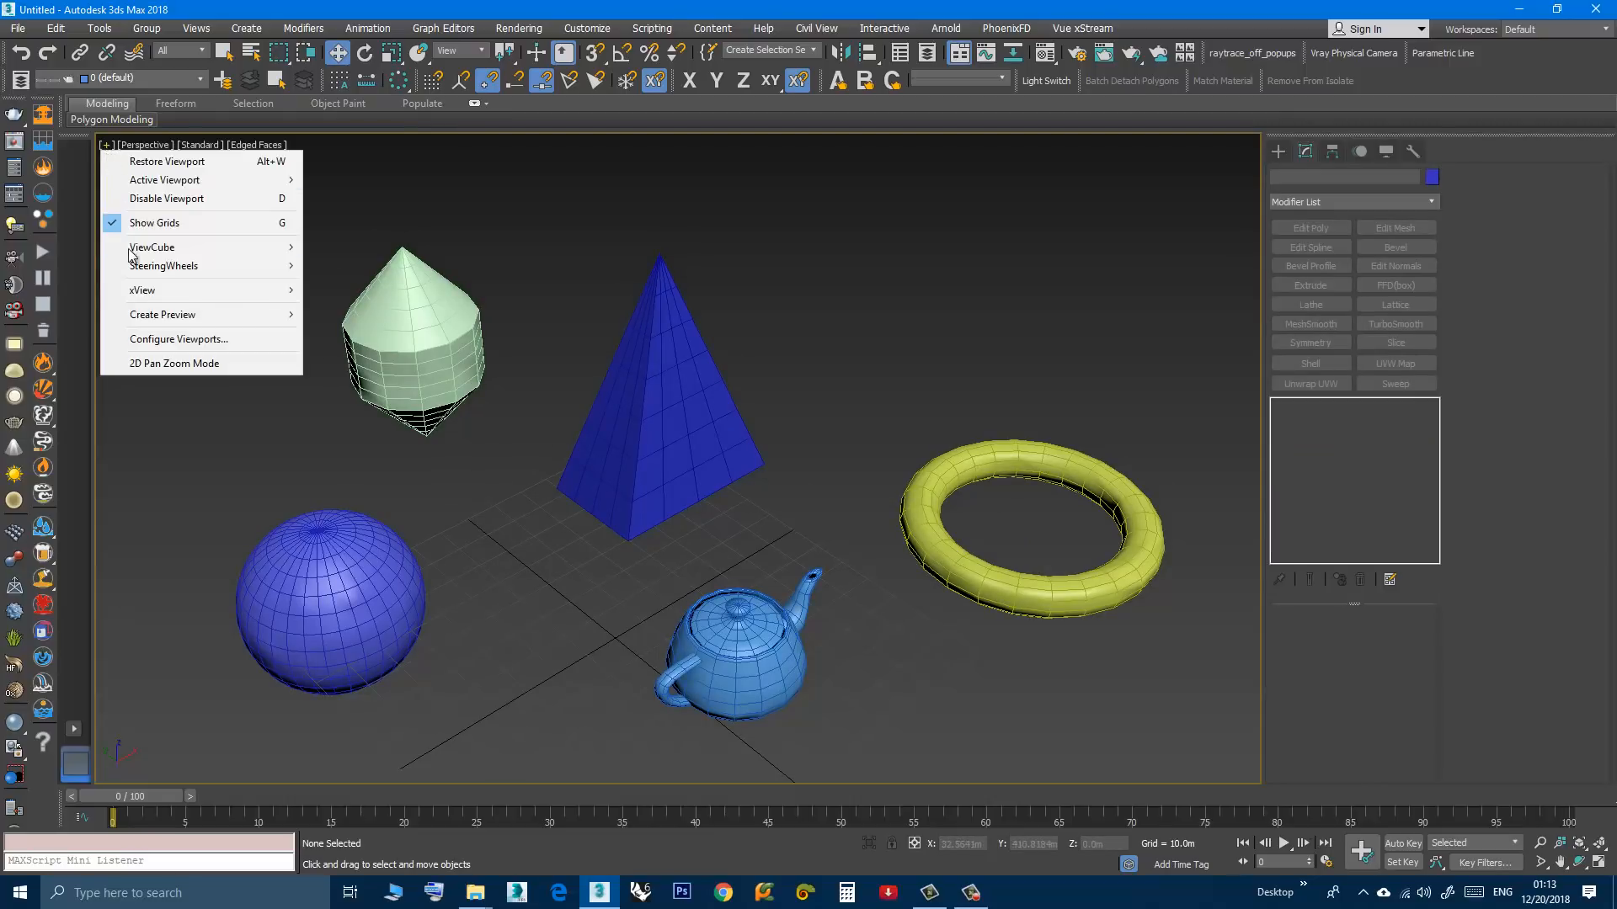
pyautogui.moveTo(142, 290)
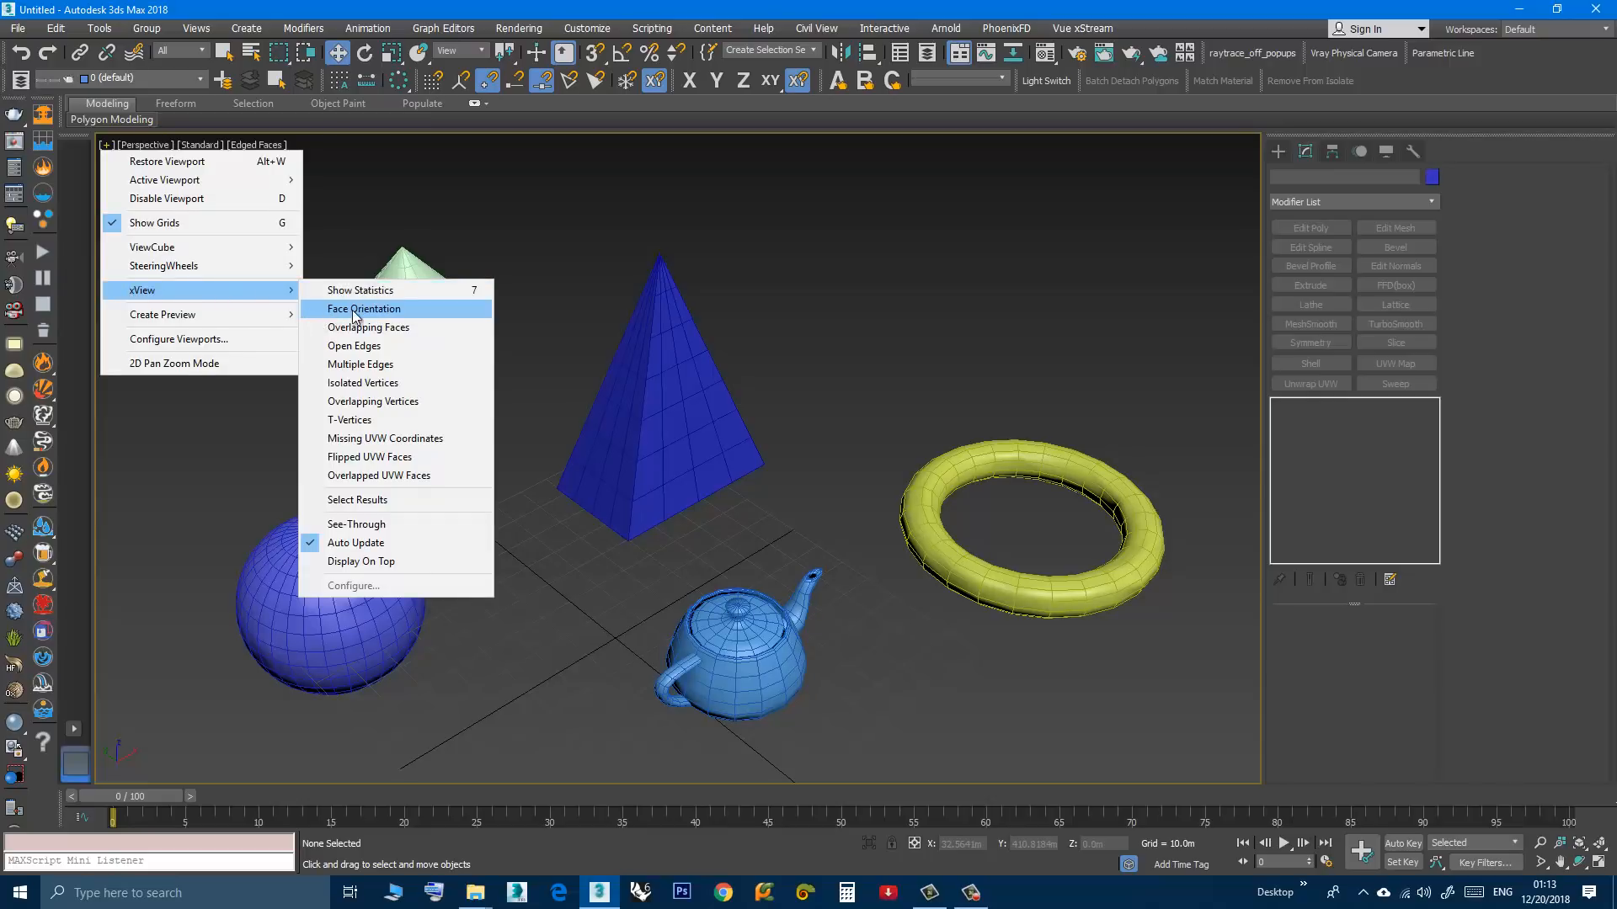
# - Enable xView Face Orientation for the Perspective viewport
pyautogui.click(364, 308)
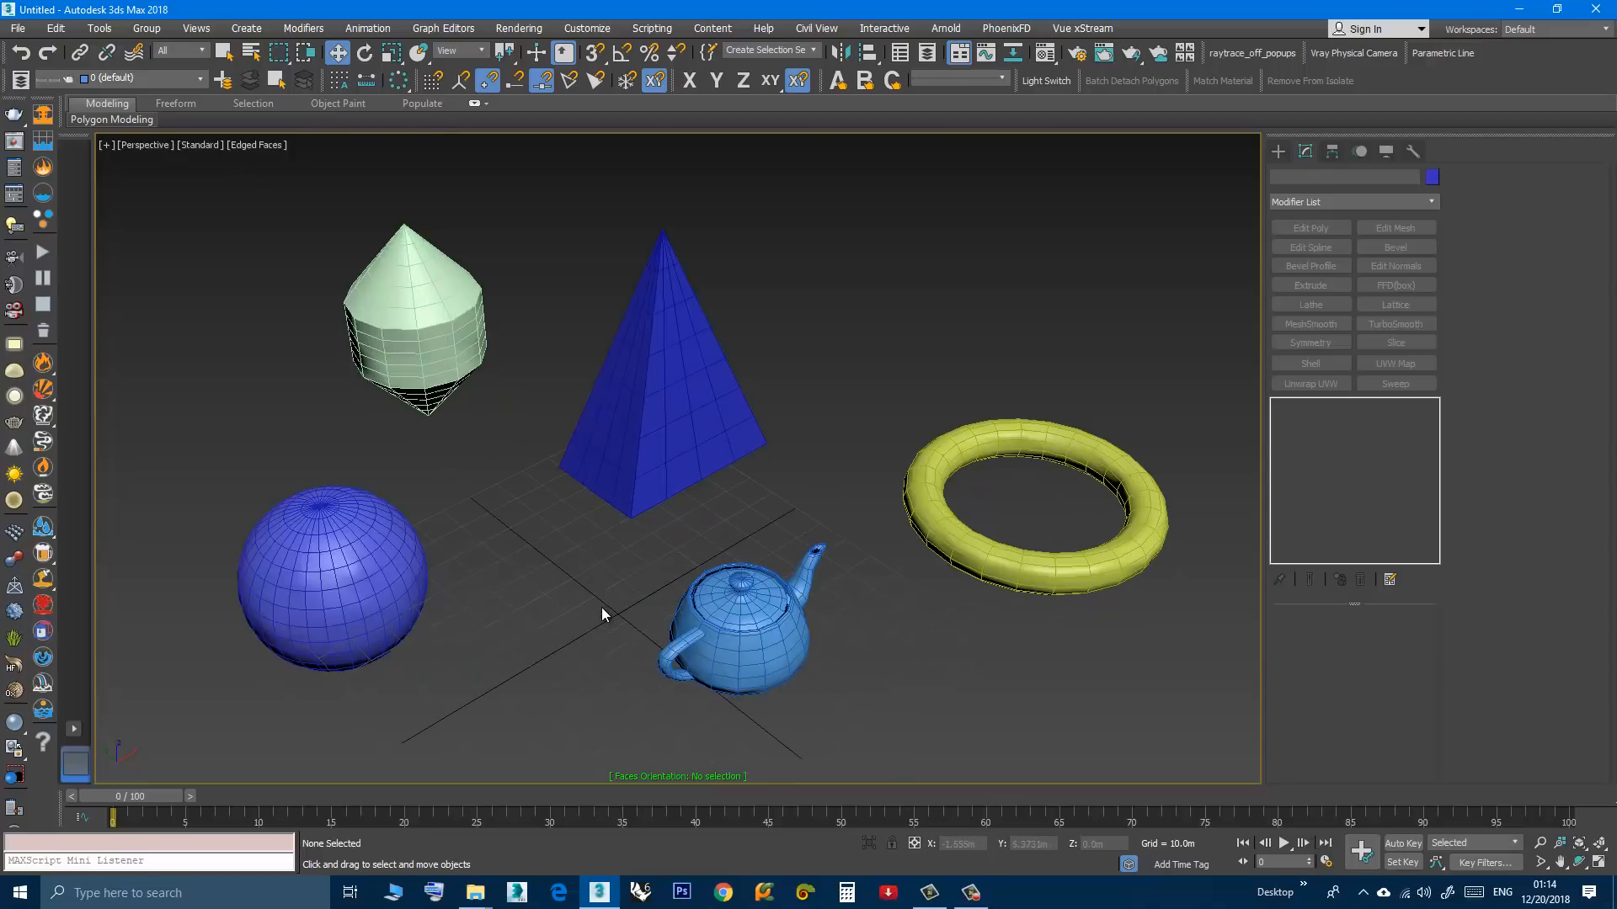
# - Select the scene objects so flipped faces show green, leaving the pyramid selected
pyautogui.click(743, 640)
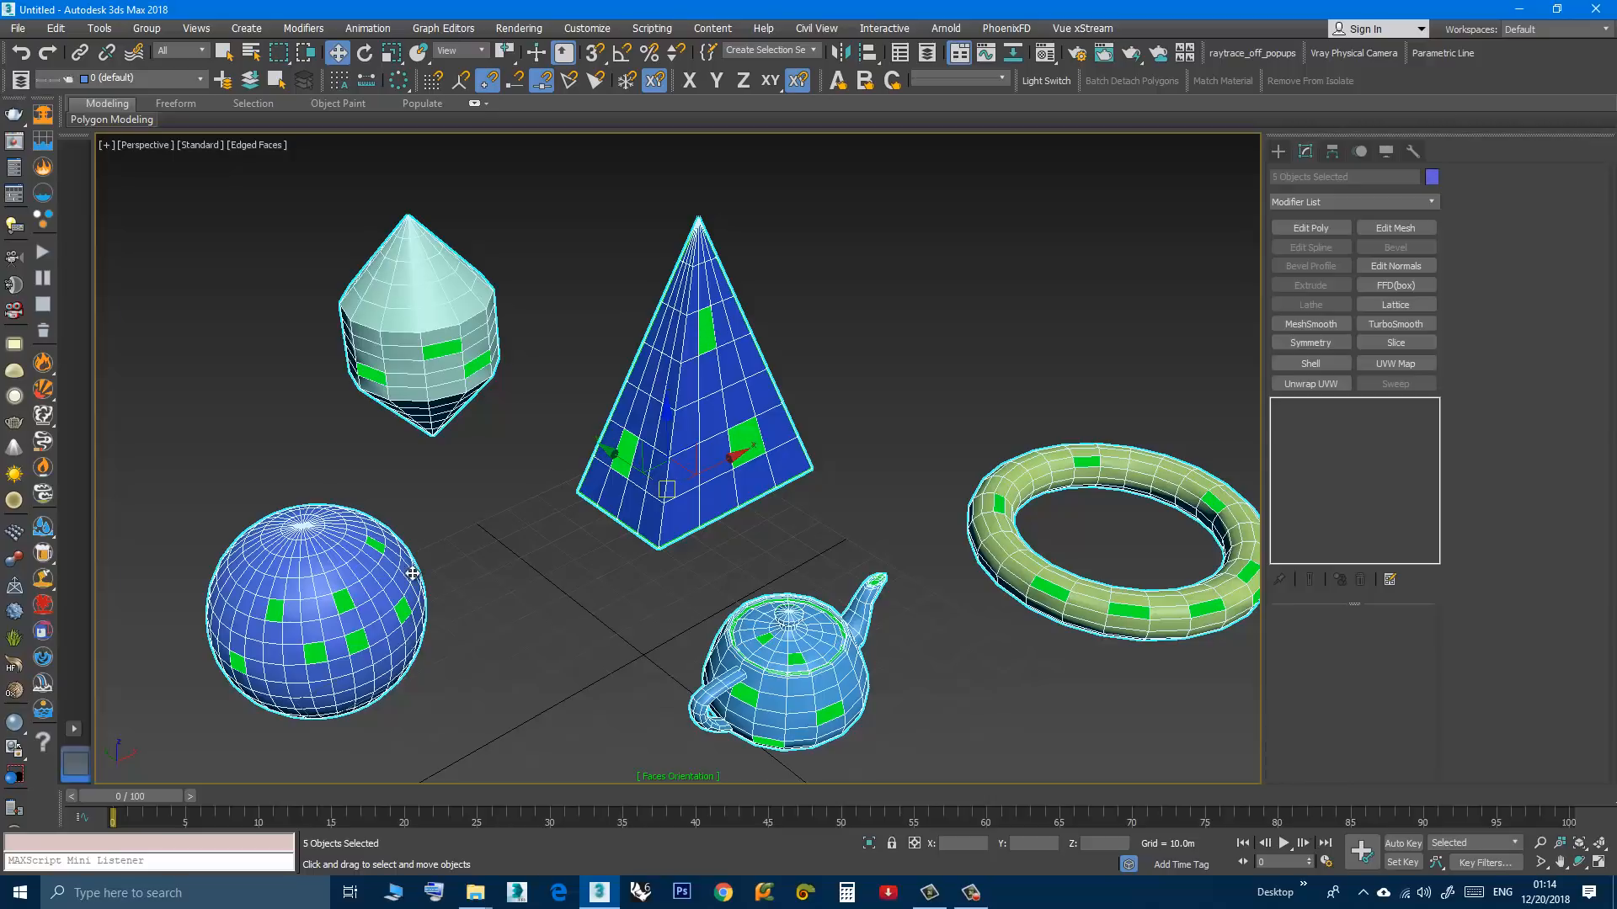
pyautogui.moveTo(480, 364)
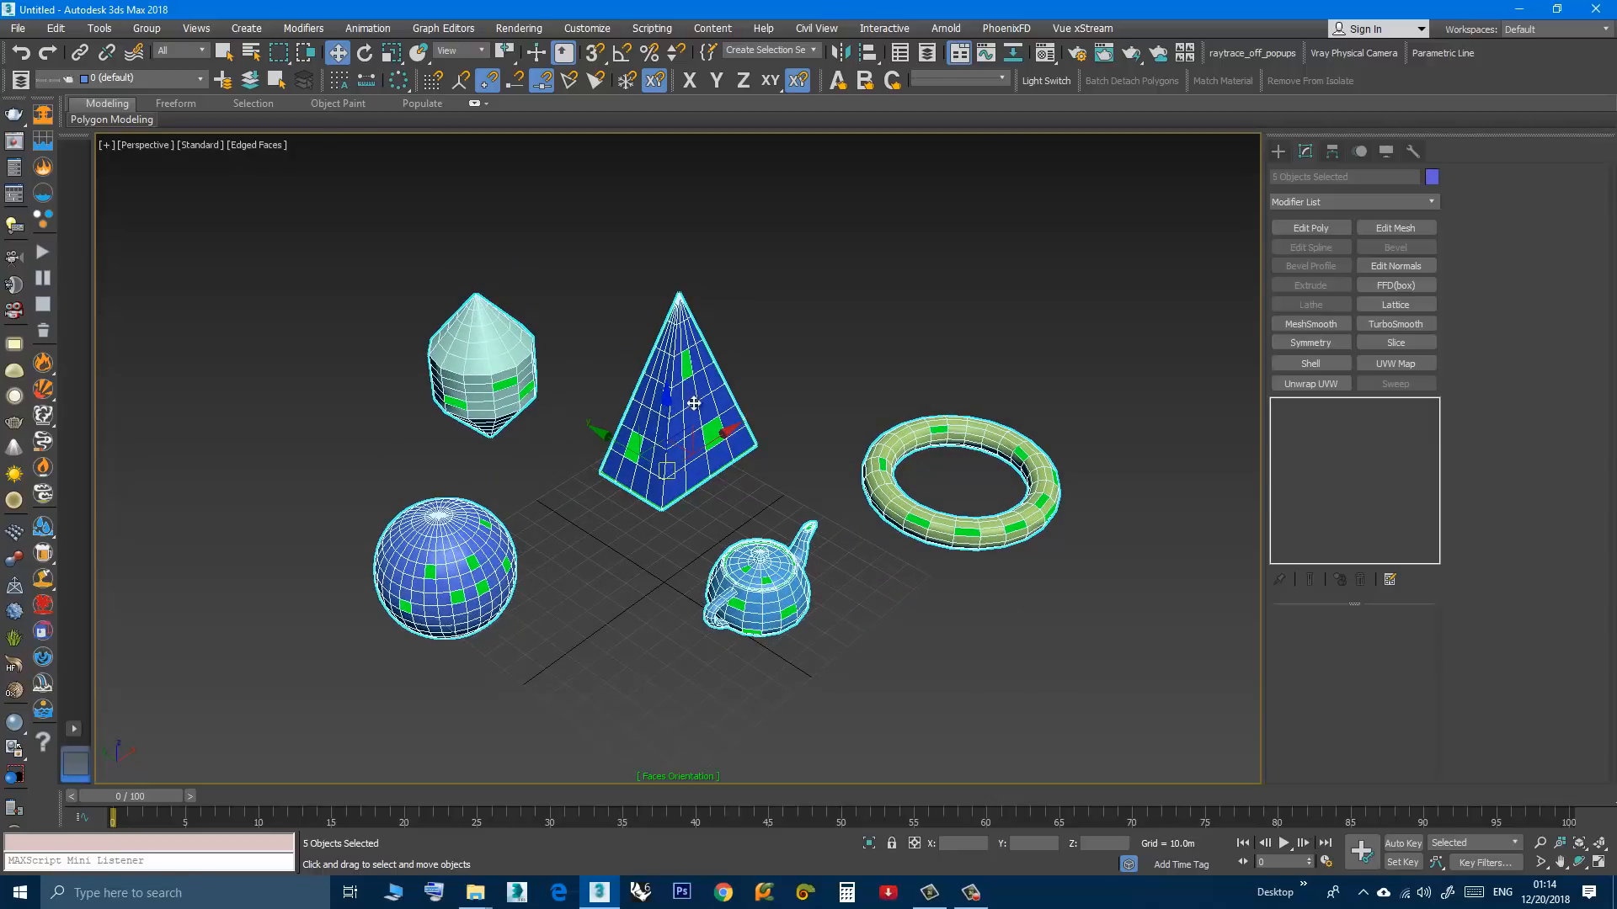
pyautogui.moveTo(573, 490)
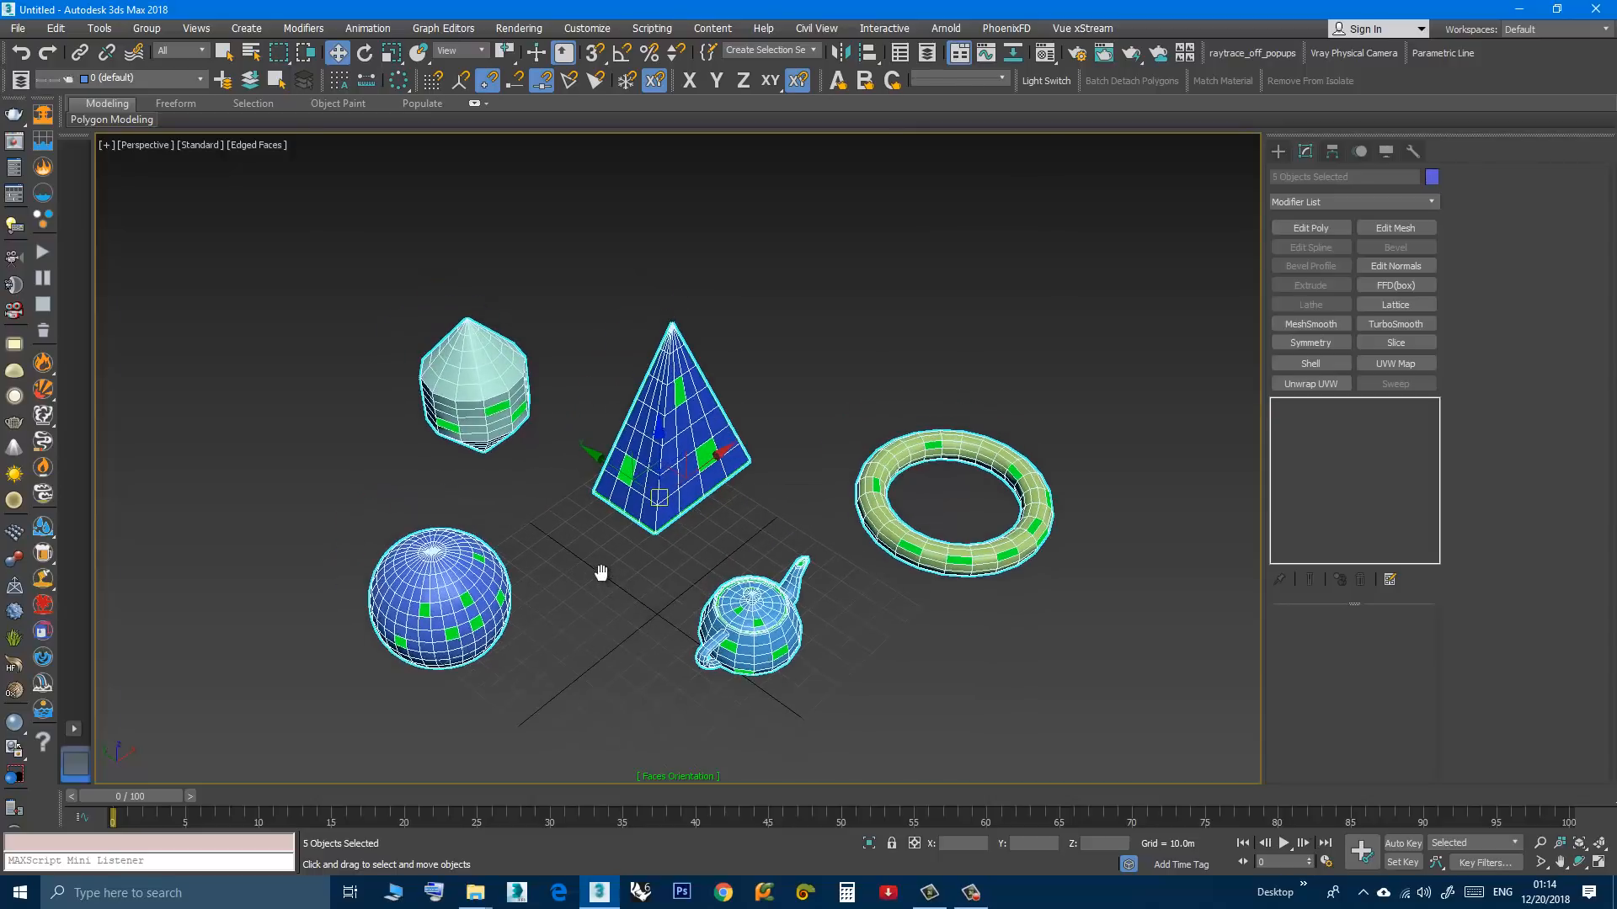
pyautogui.click(601, 573)
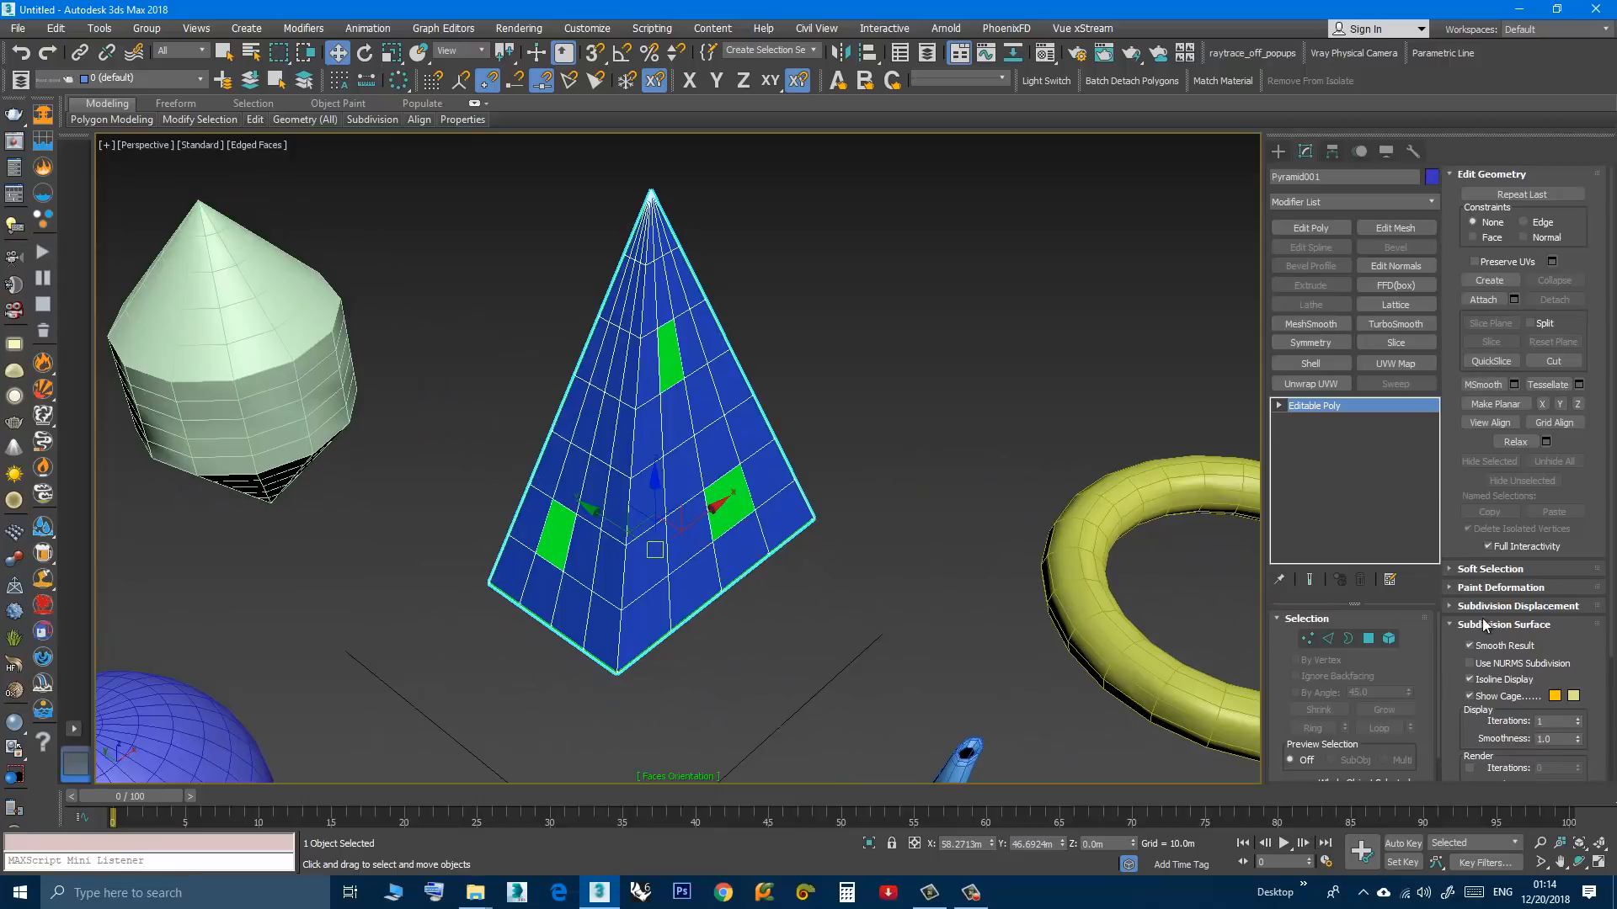
pyautogui.moveTo(820, 527)
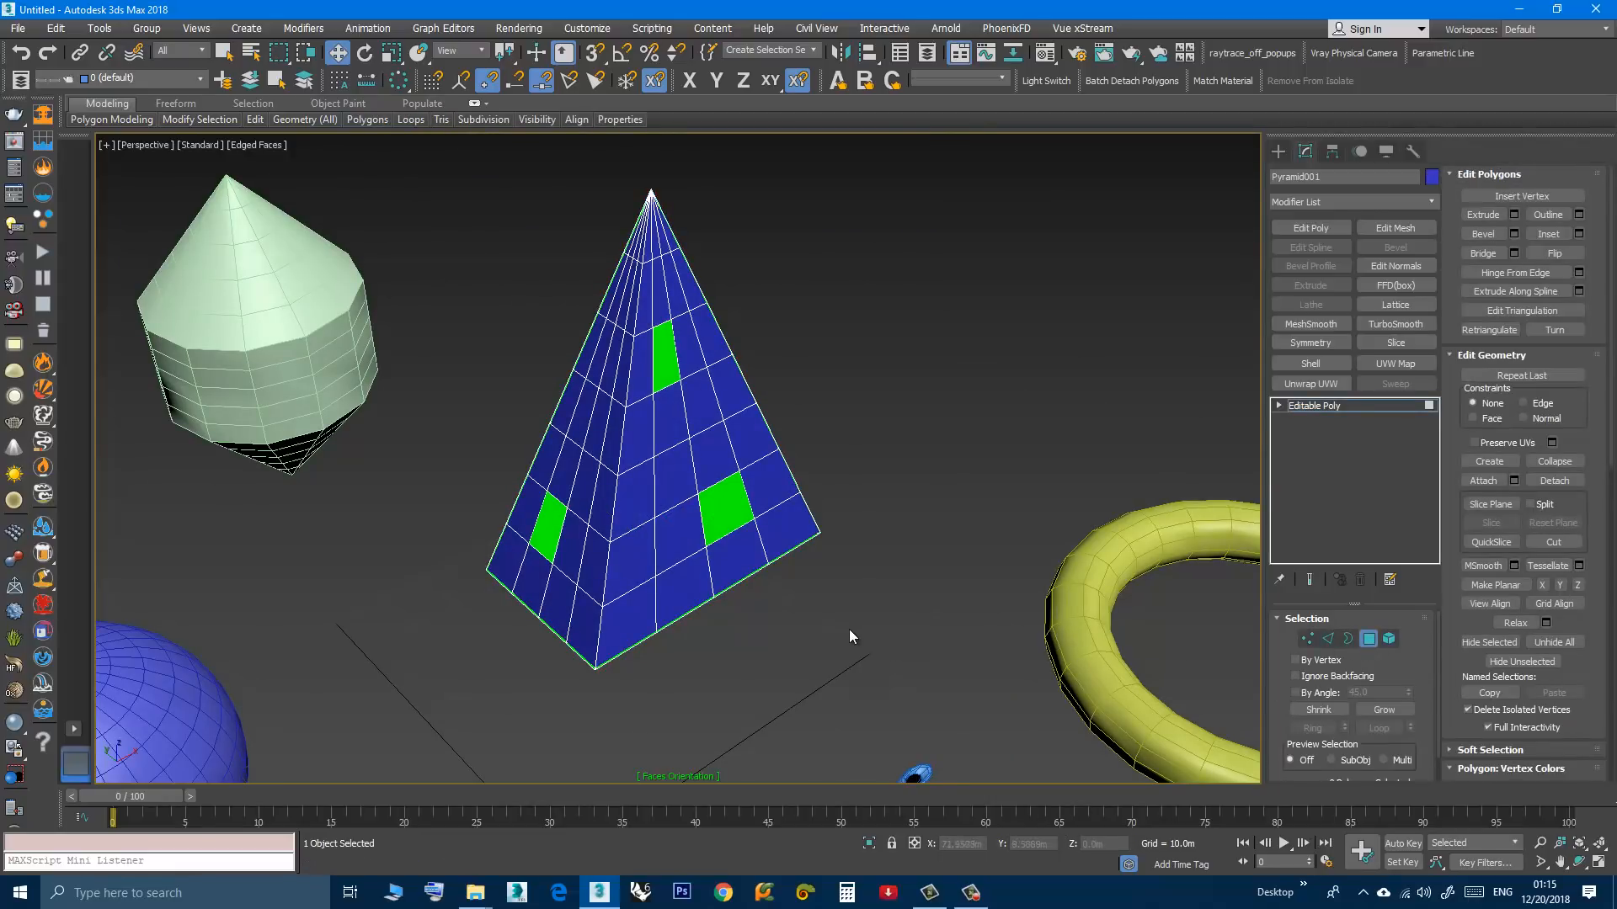
# - Flip the pyramid's reversed polygons outward, including the upper face, then hide the pyramid
pyautogui.click(728, 511)
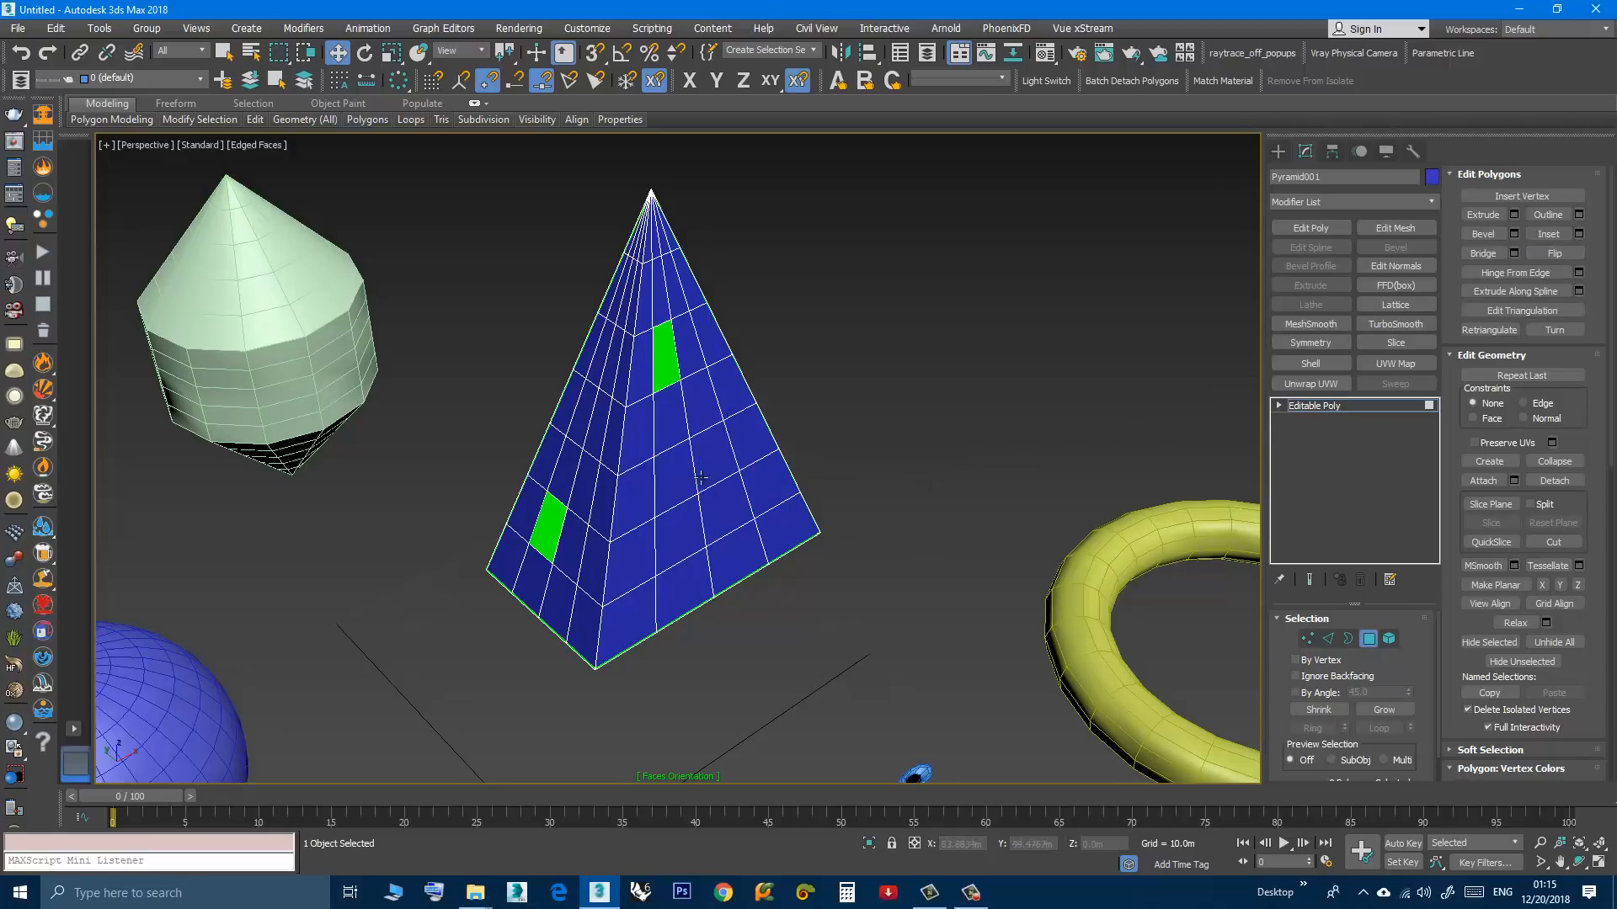
pyautogui.moveTo(701, 389)
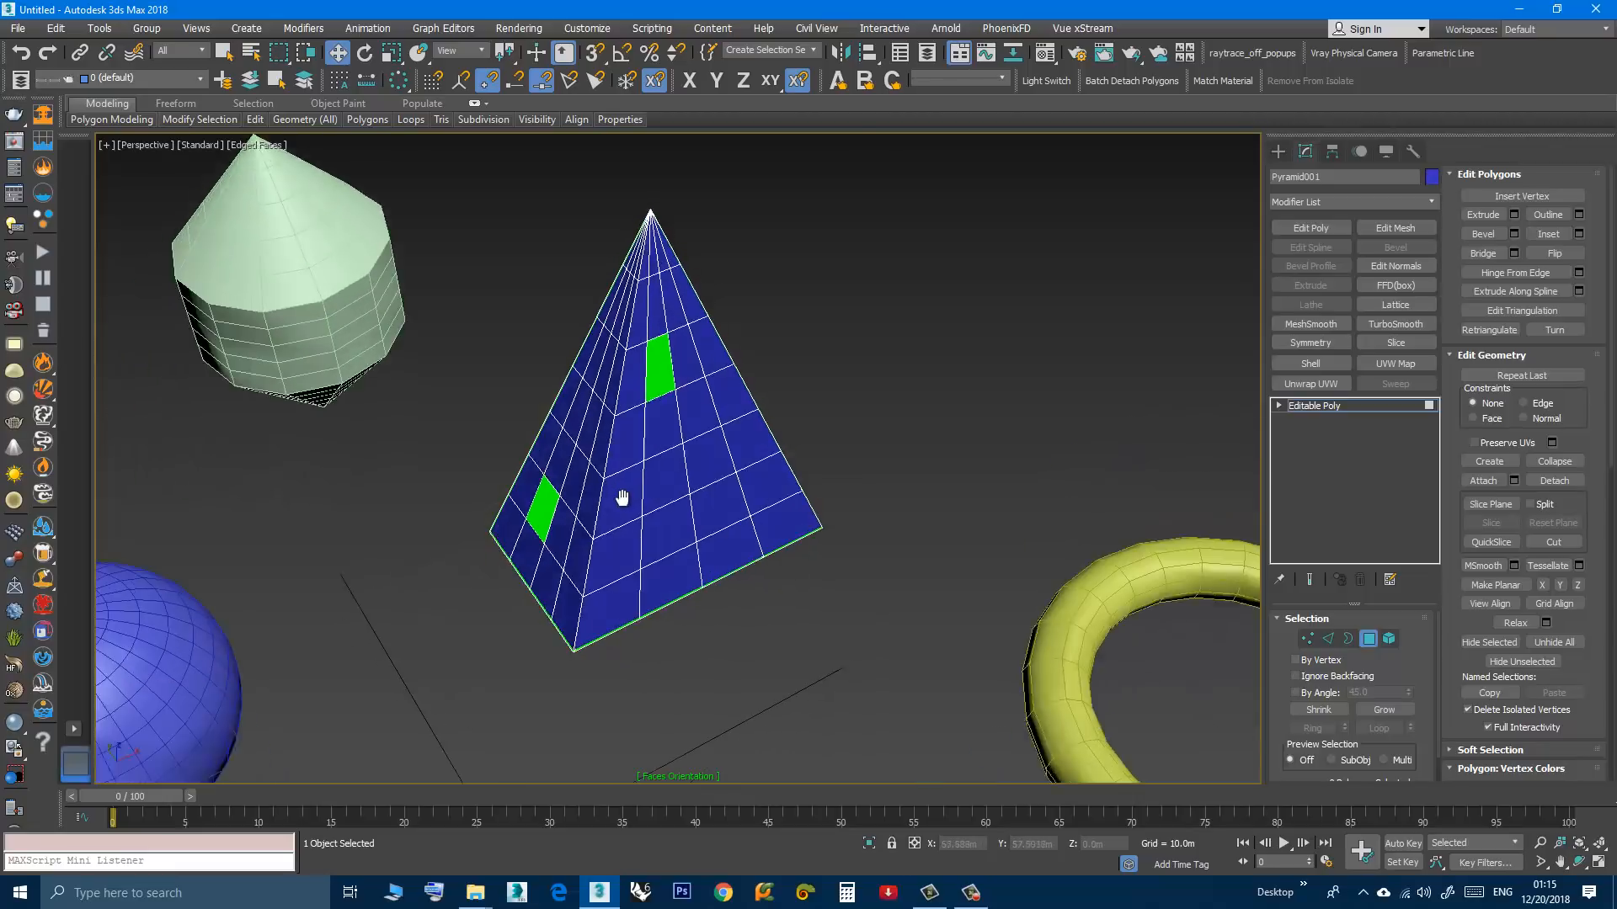
pyautogui.moveTo(622, 495); pyautogui.dragTo(655, 374)
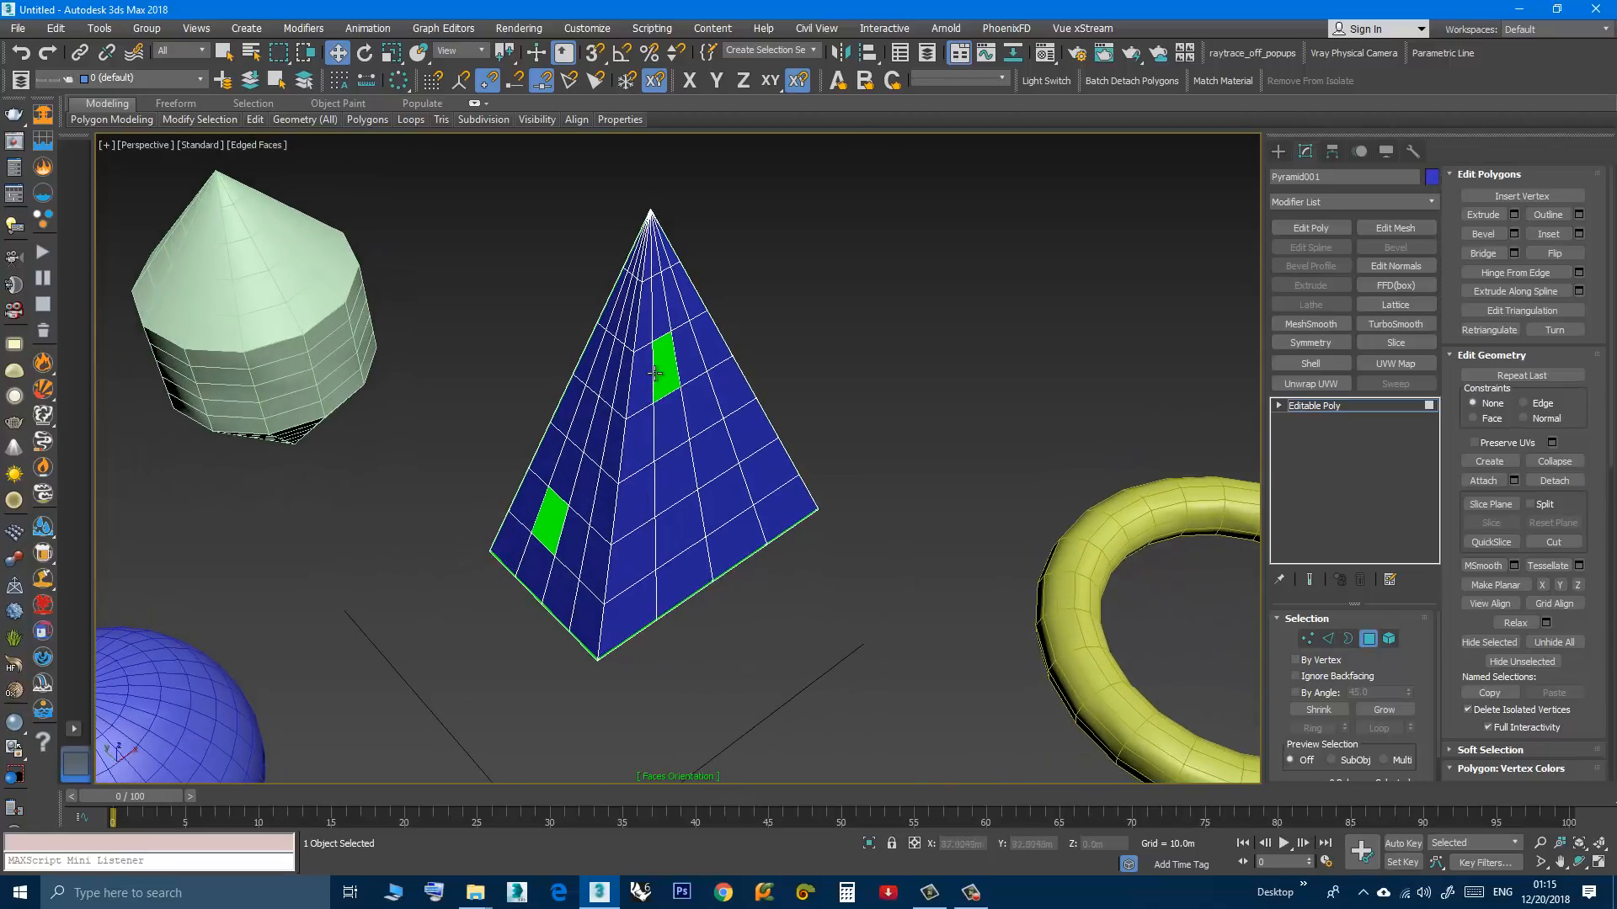
pyautogui.click(663, 365)
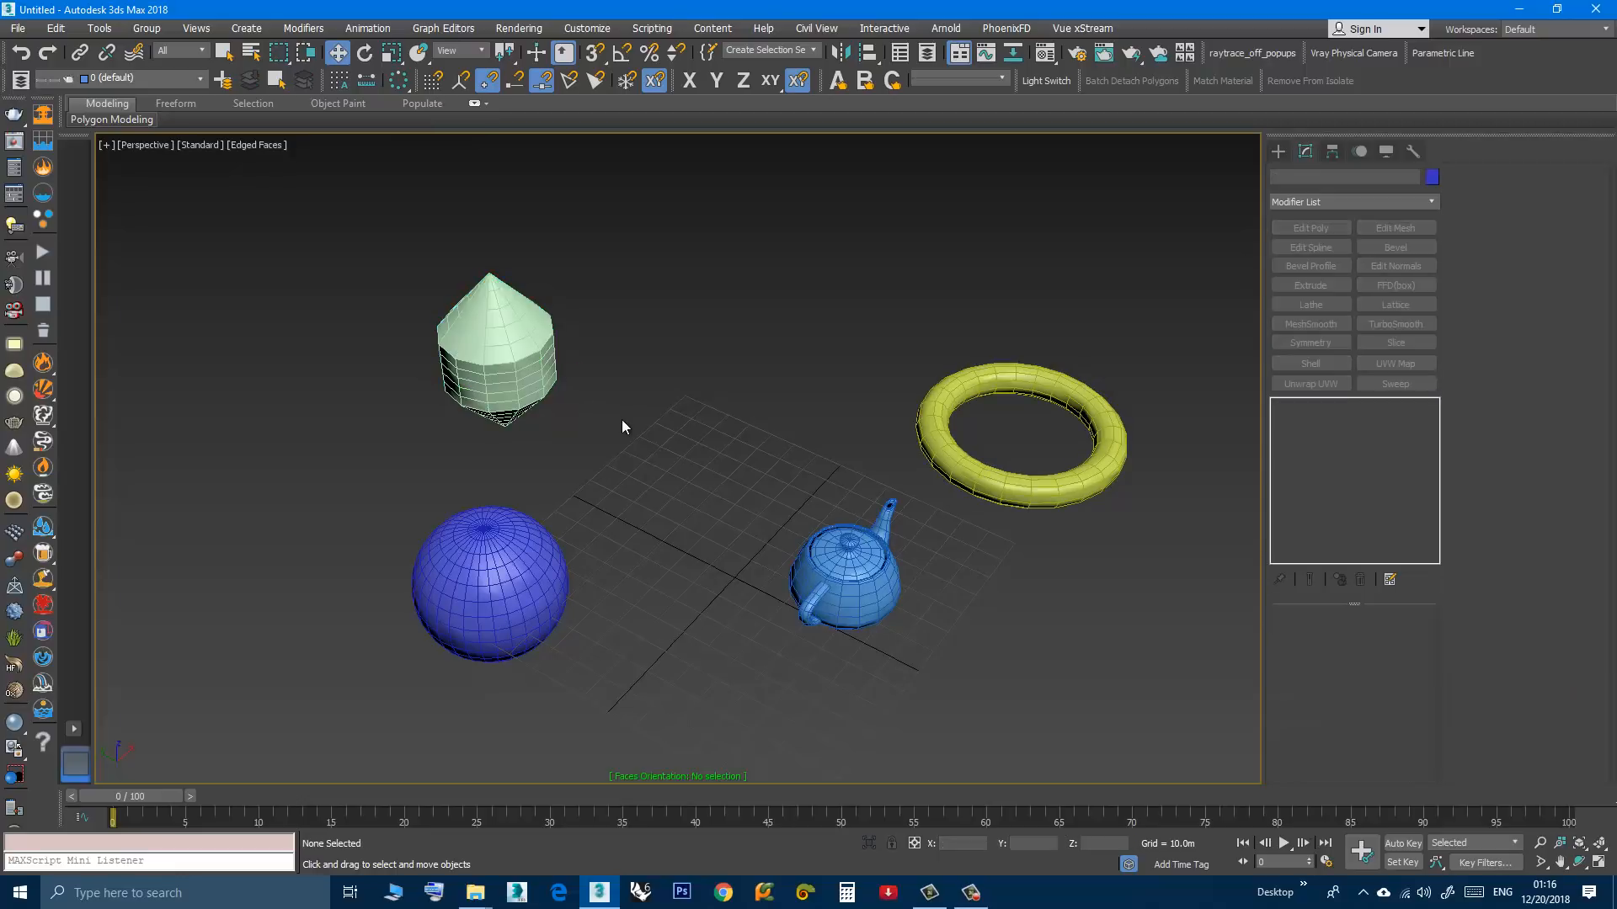
# - Uncheck xView Face Orientation so the check is disabled on the remaining objects
pyautogui.moveTo(622, 426); pyautogui.dragTo(610, 512)
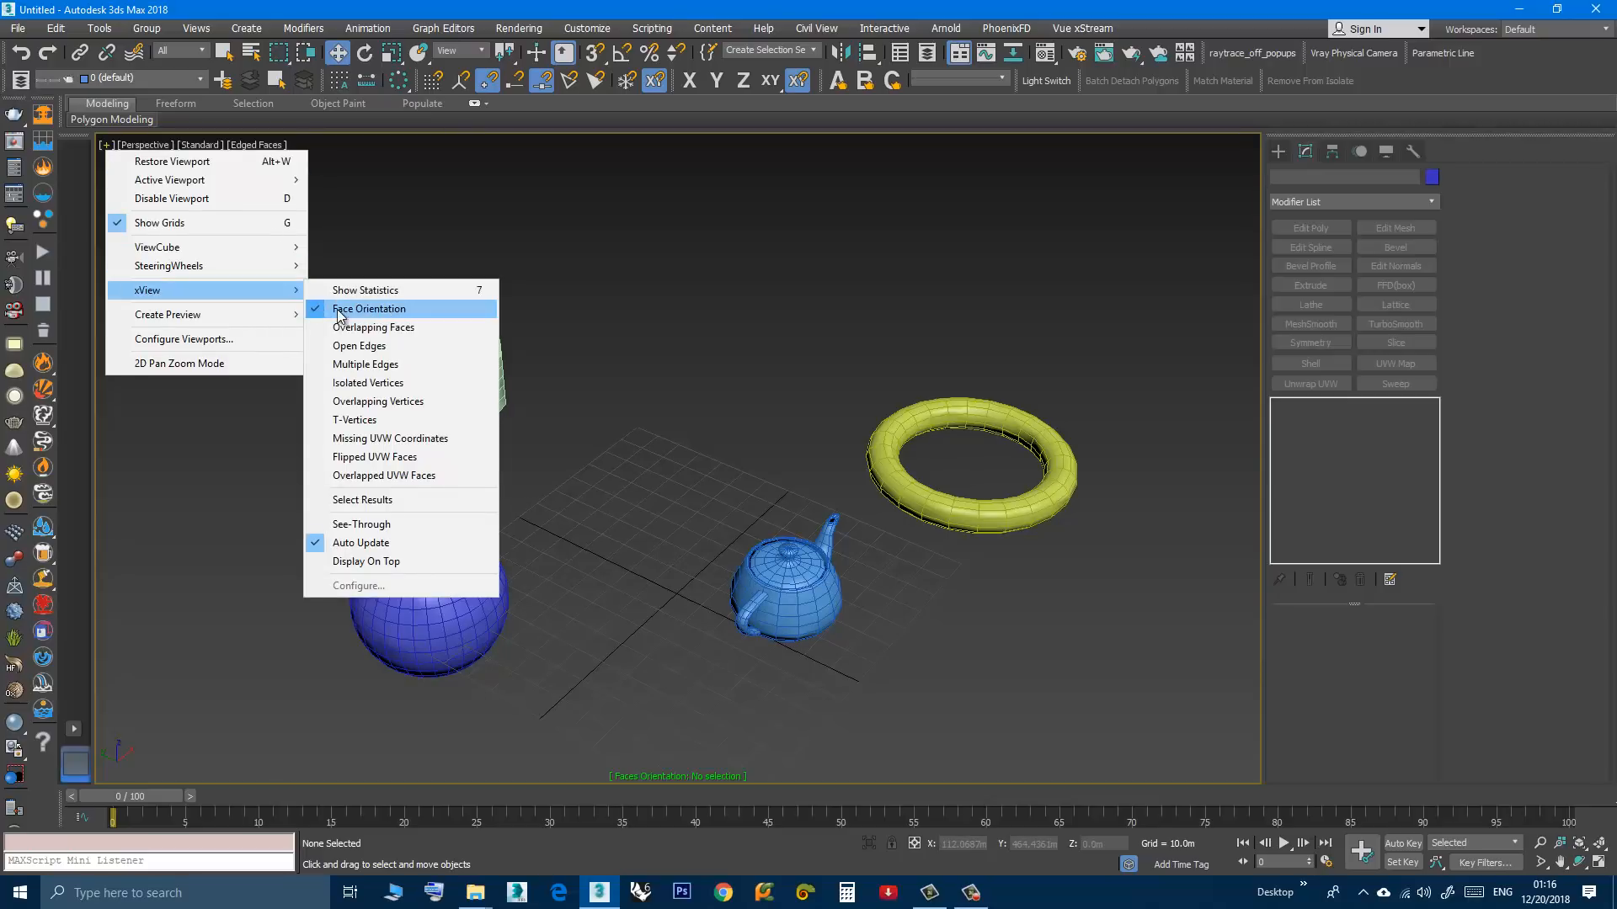
pyautogui.moveTo(389, 311)
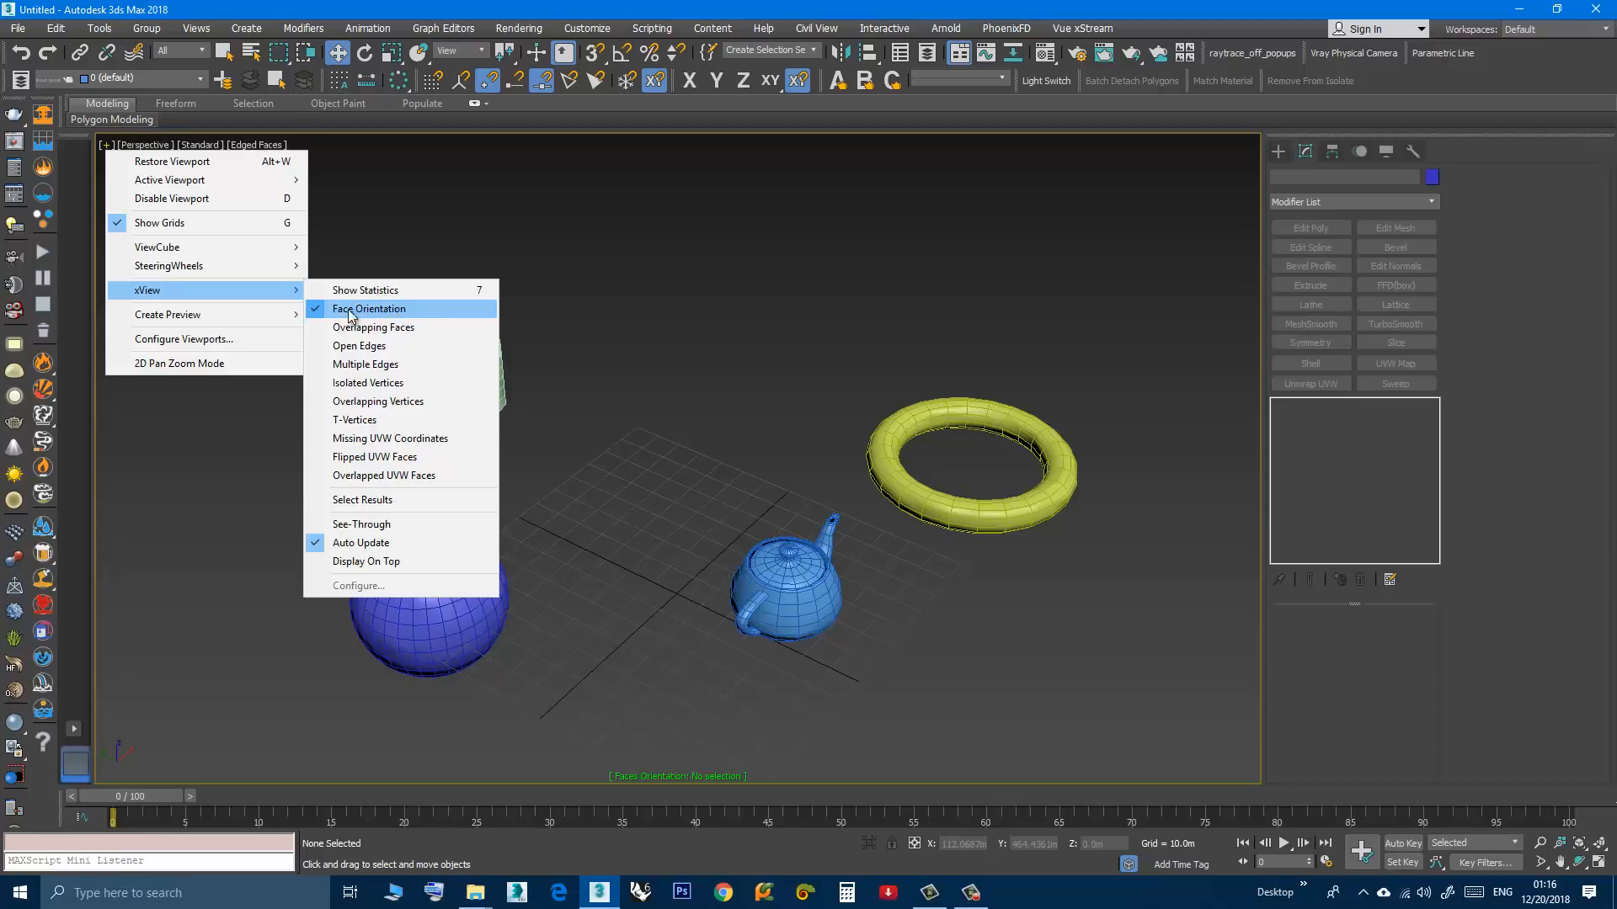
pyautogui.click(369, 308)
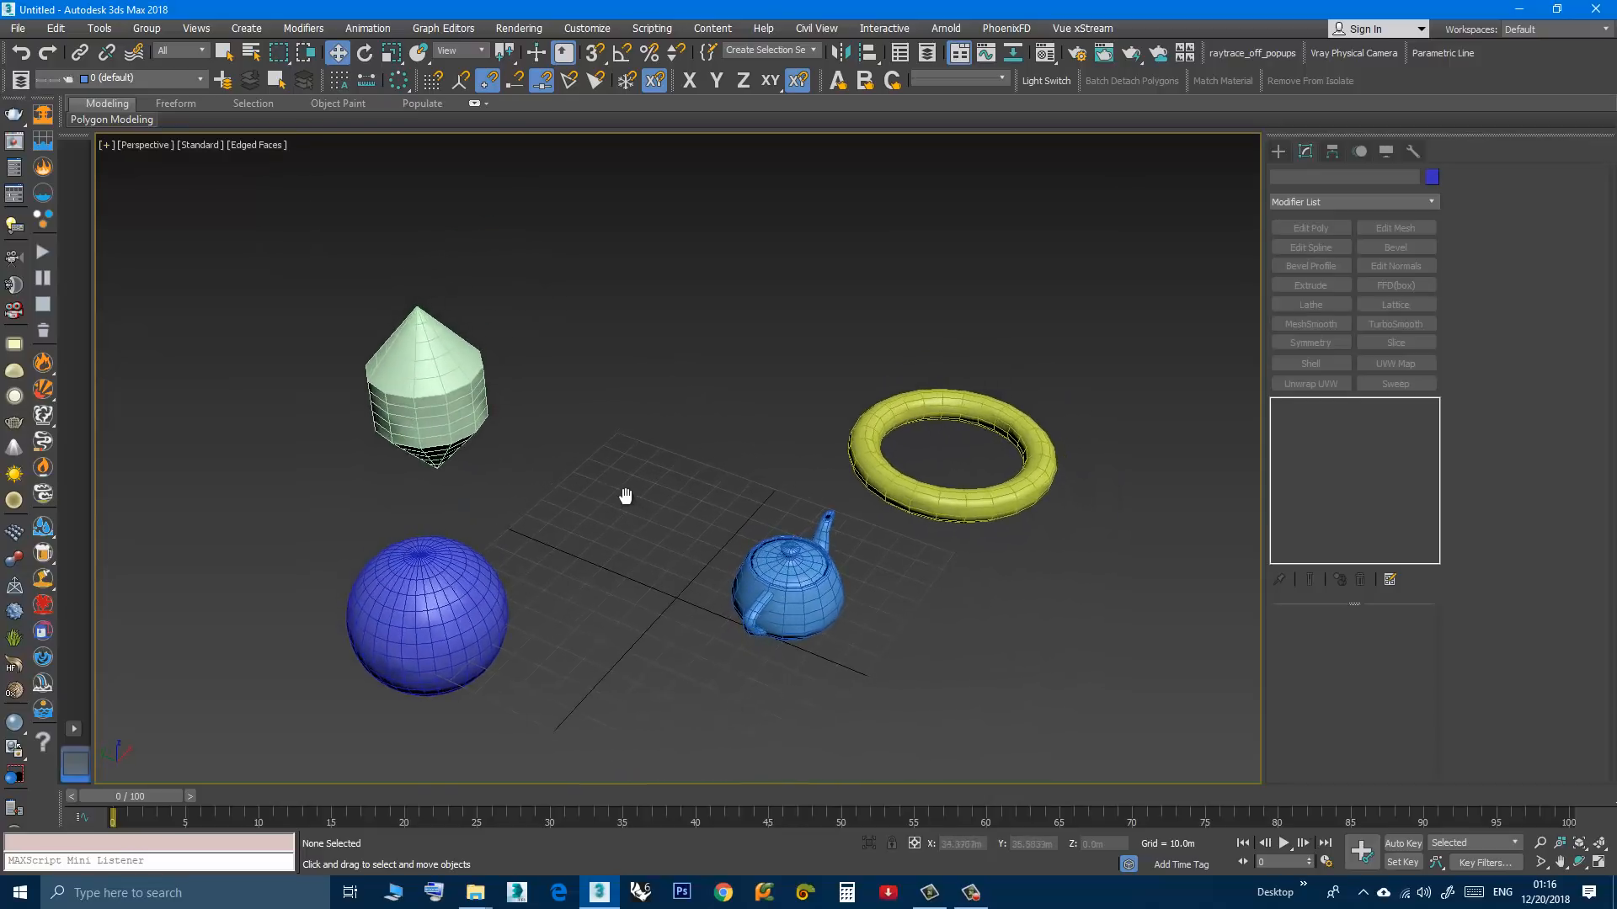
pyautogui.moveTo(623, 495); pyautogui.dragTo(633, 521)
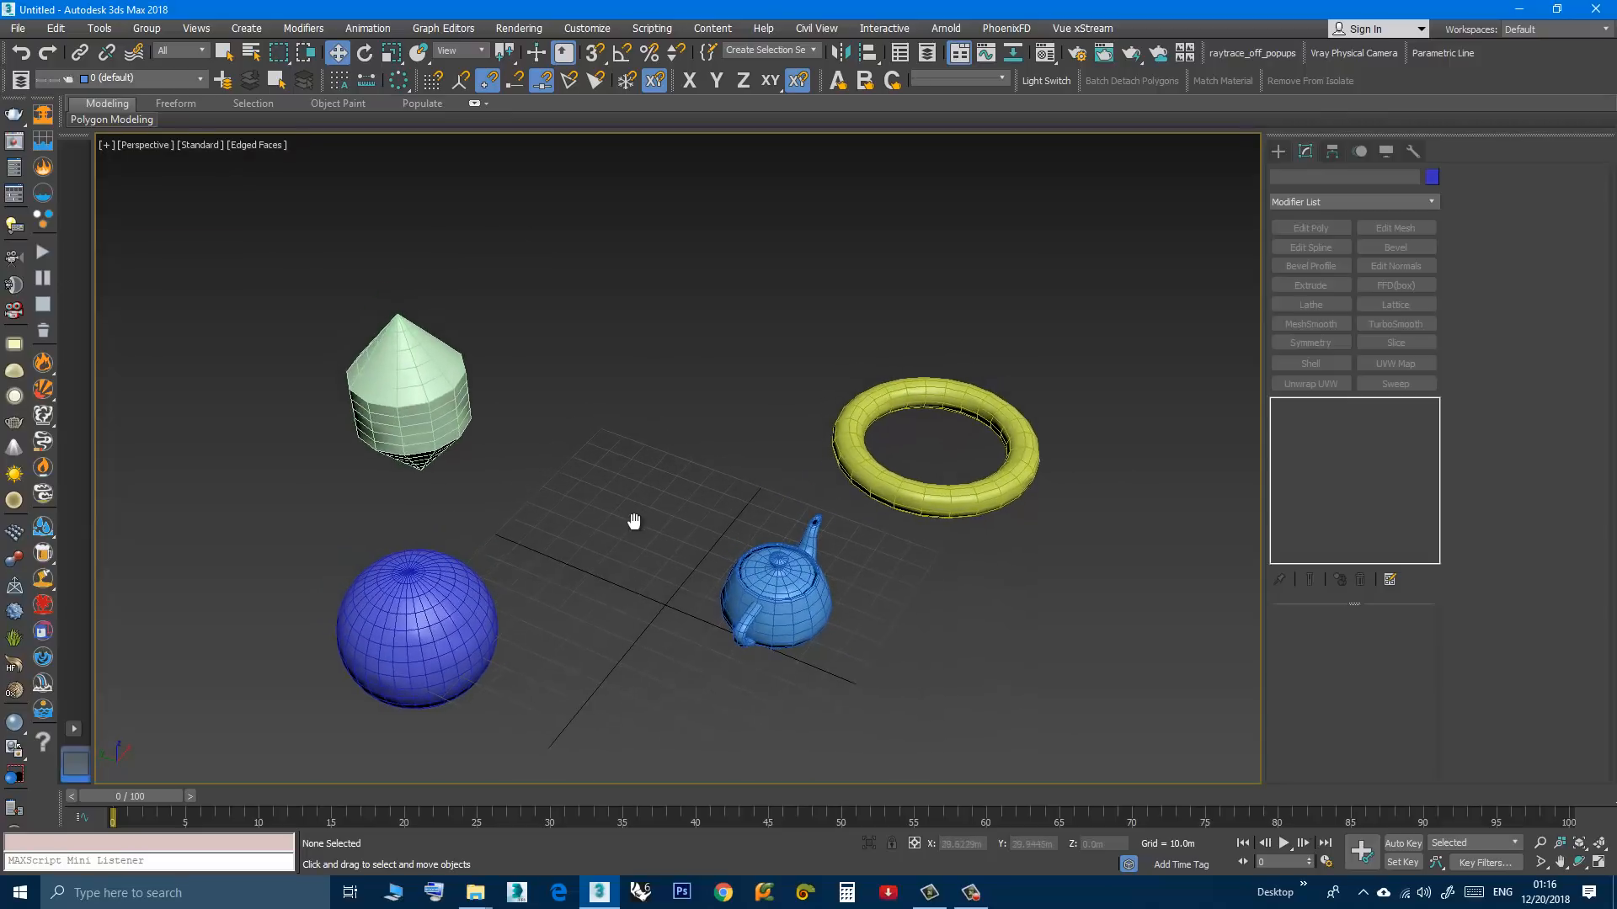
pyautogui.moveTo(635, 521); pyautogui.dragTo(635, 507)
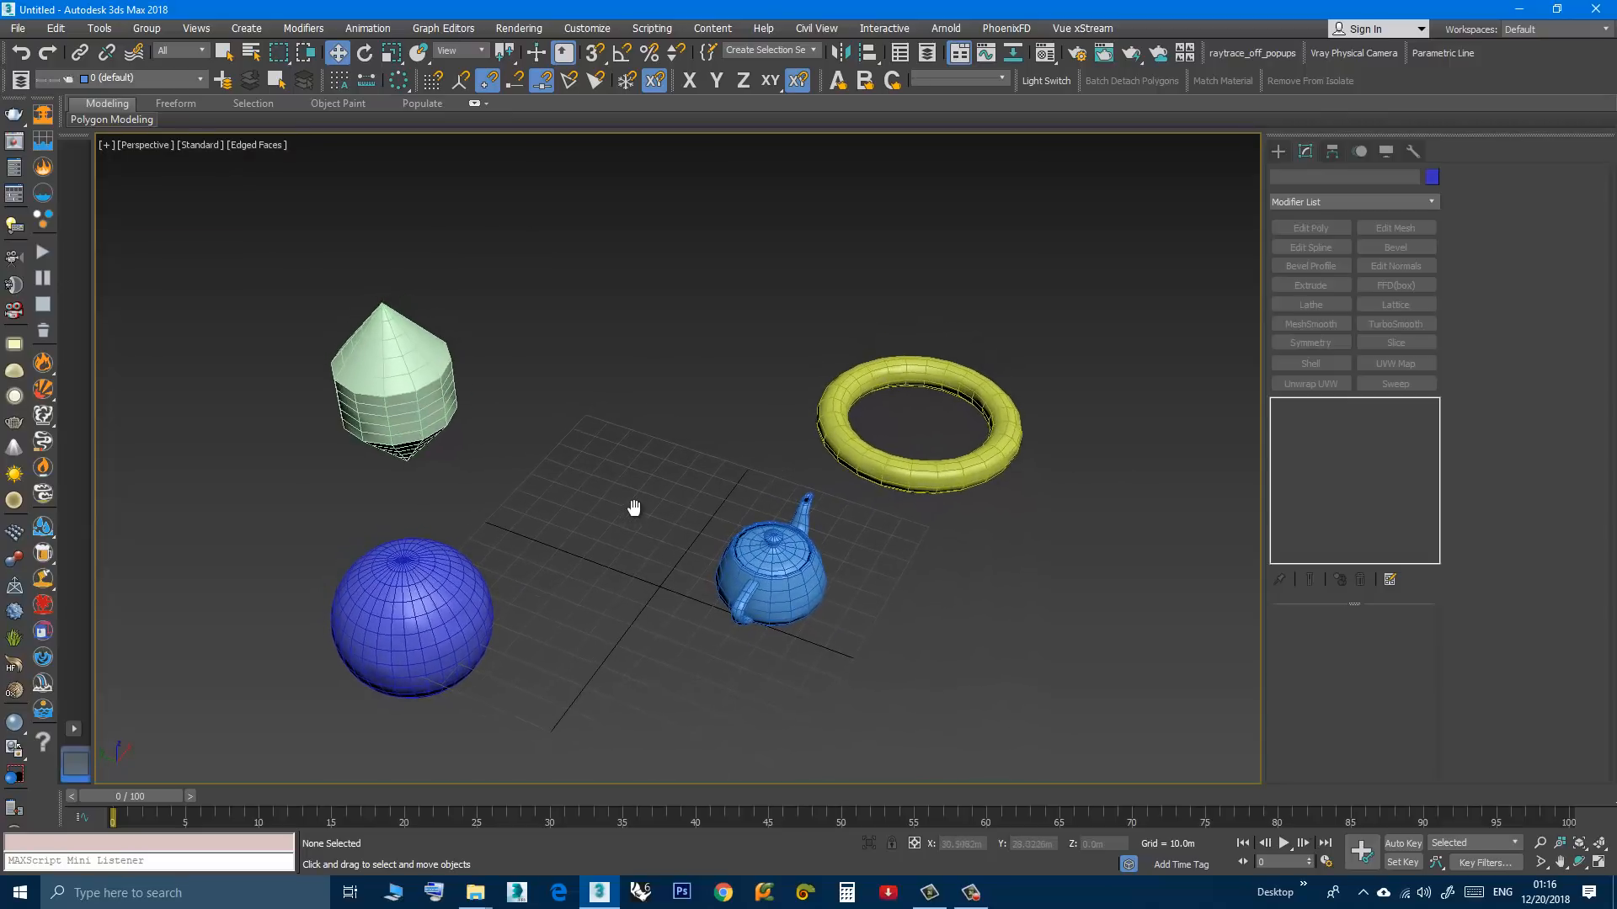
pyautogui.moveTo(635, 507); pyautogui.dragTo(640, 516)
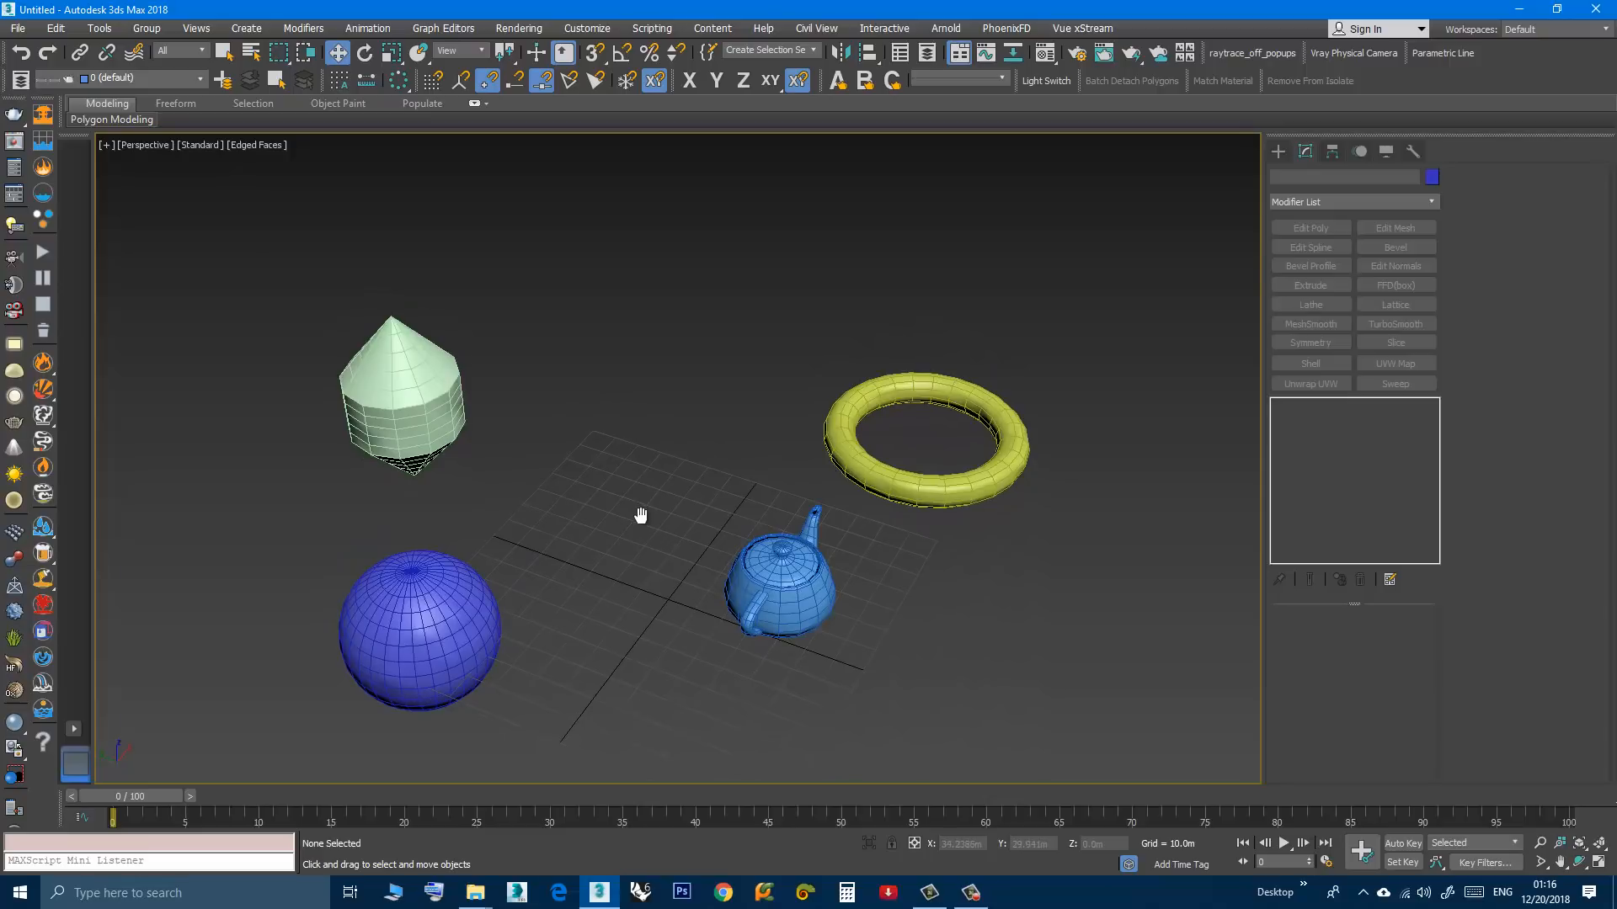